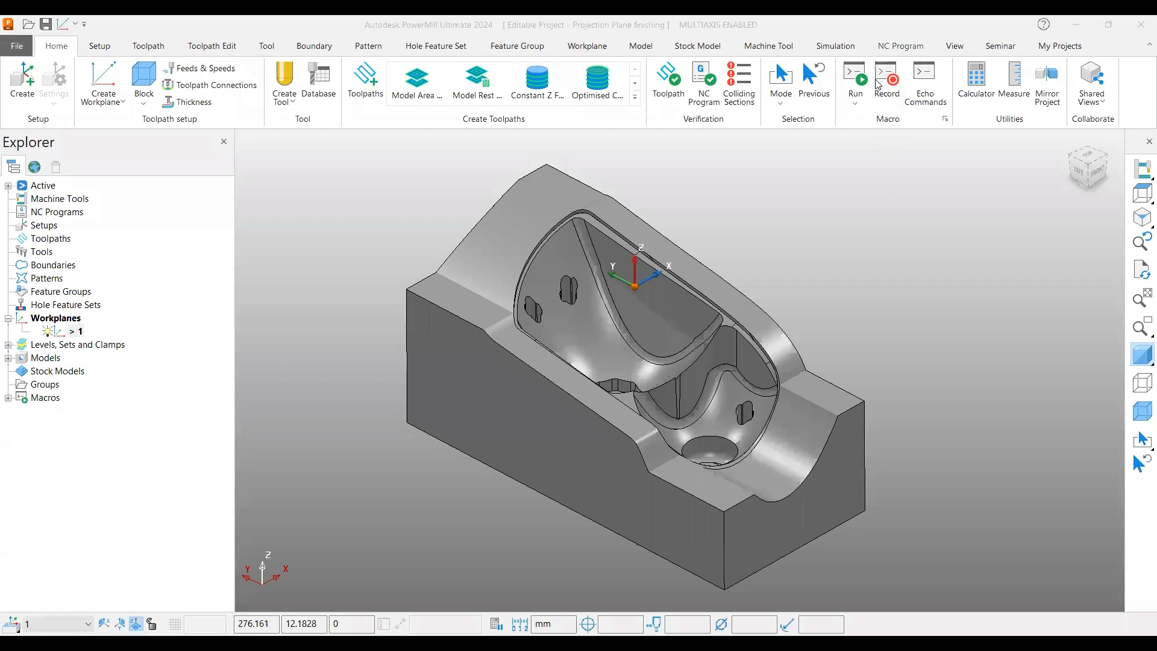
mouse_move(943, 363)
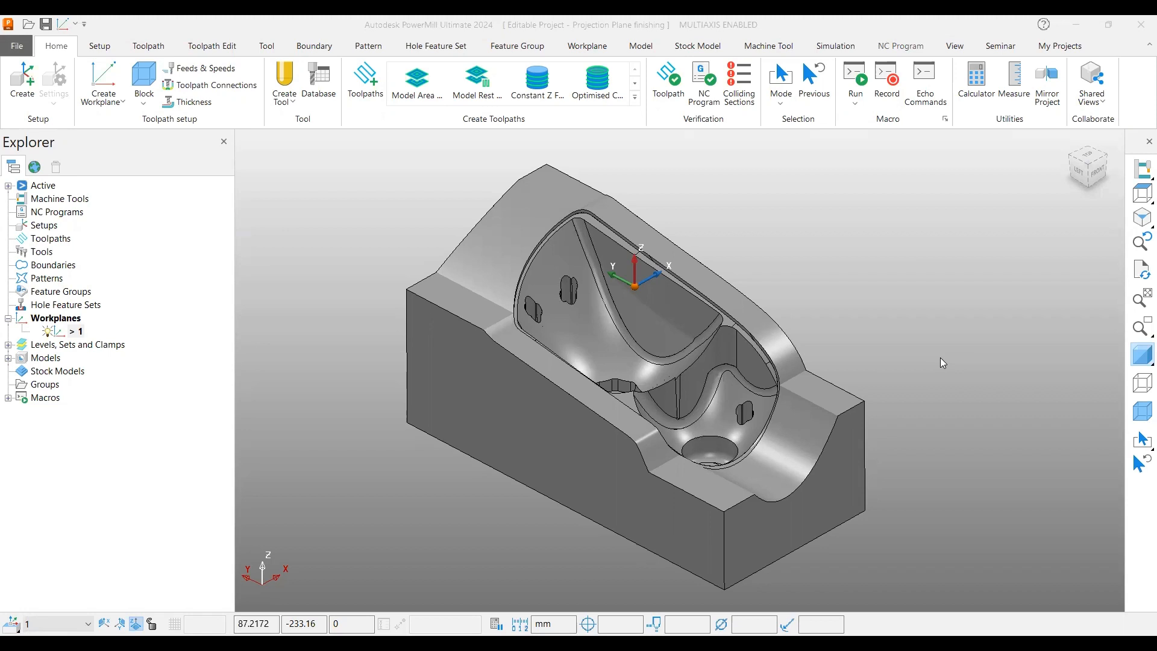
mouse_move(704, 358)
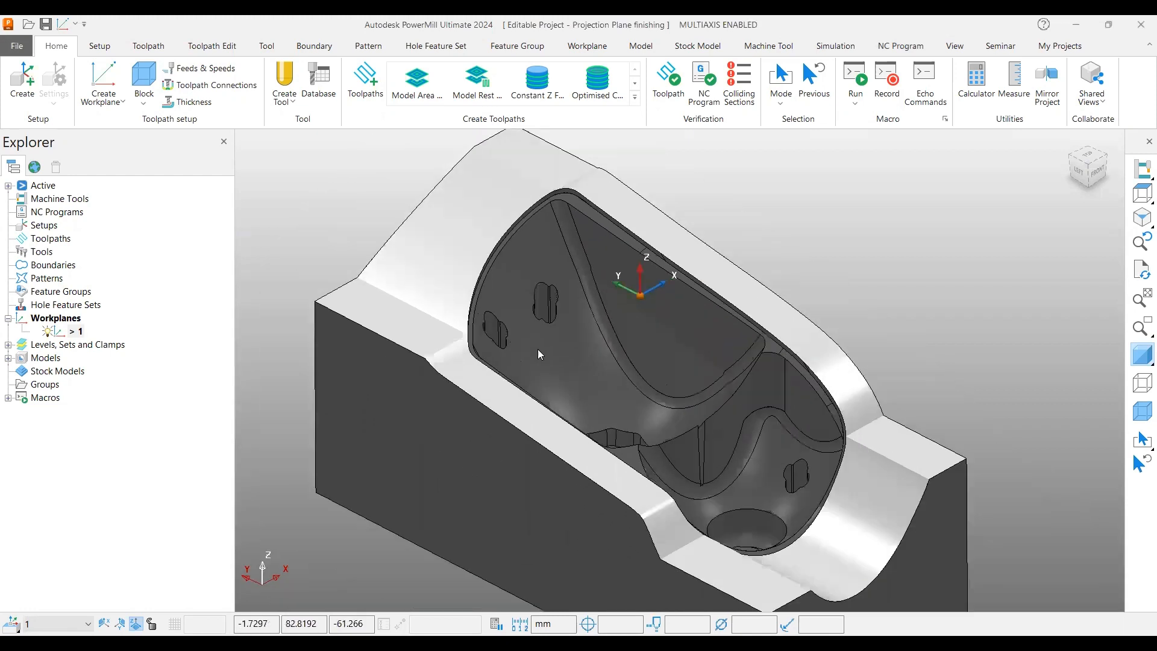
mouse_move(712, 313)
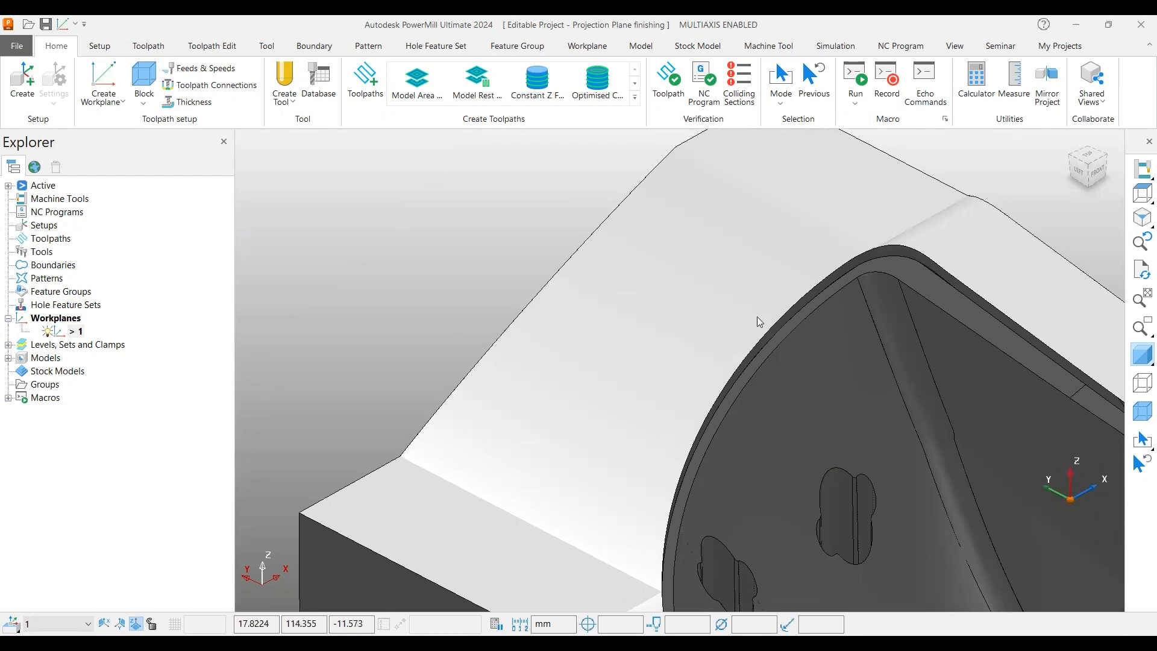
mouse_move(534, 348)
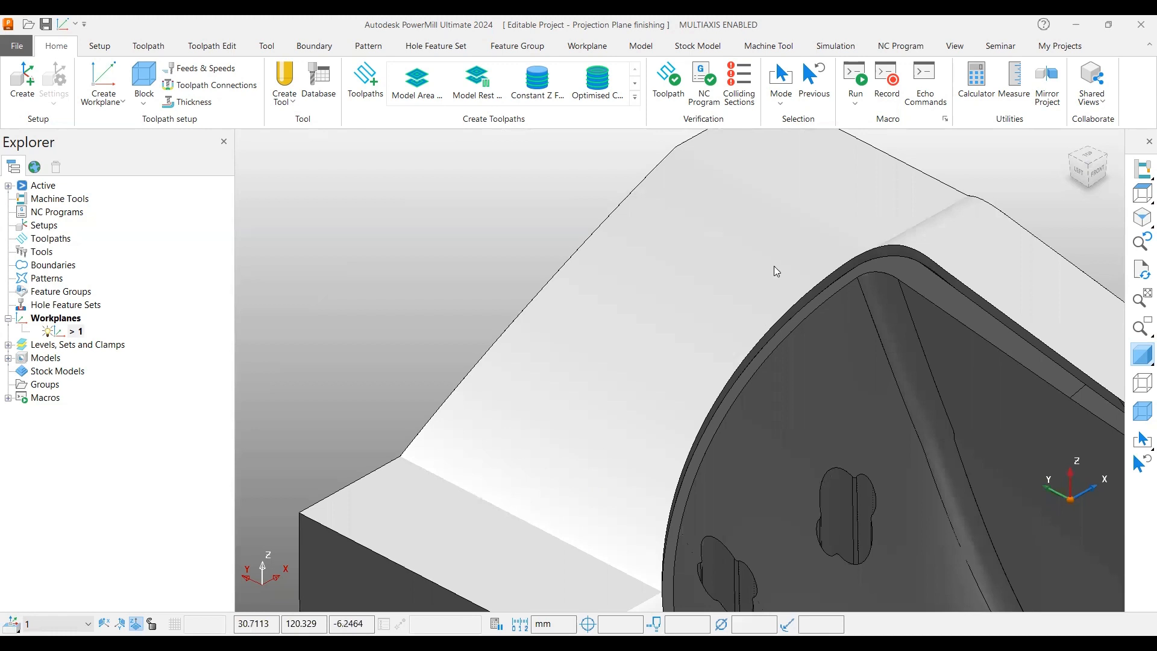
mouse_move(618, 477)
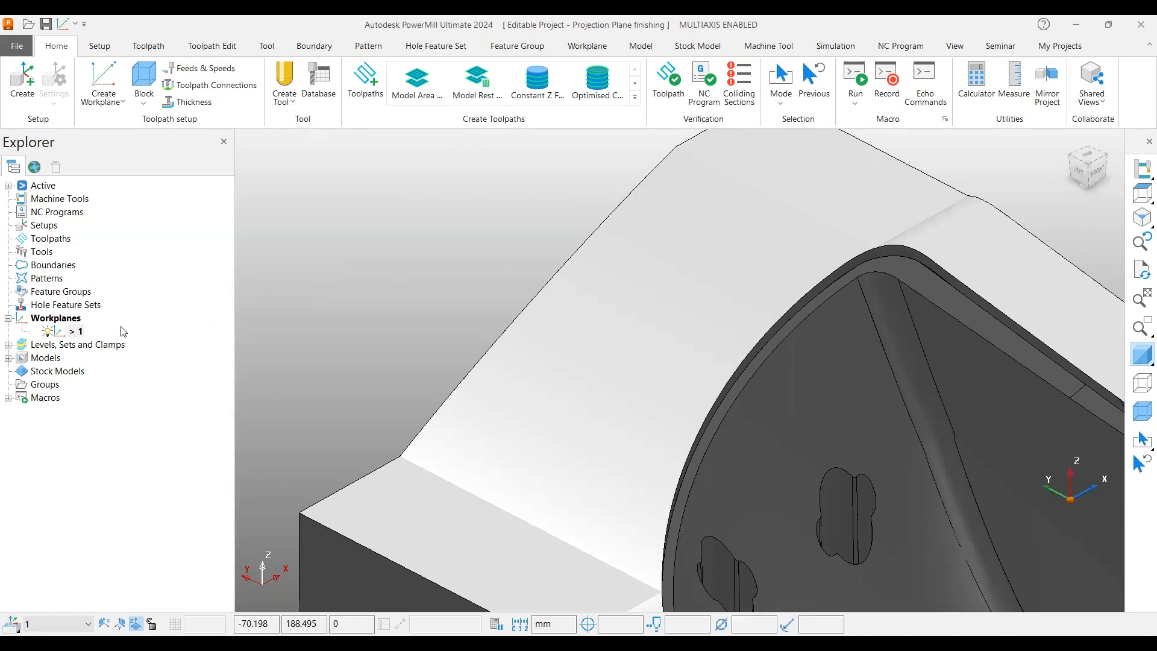
mouse_move(618, 345)
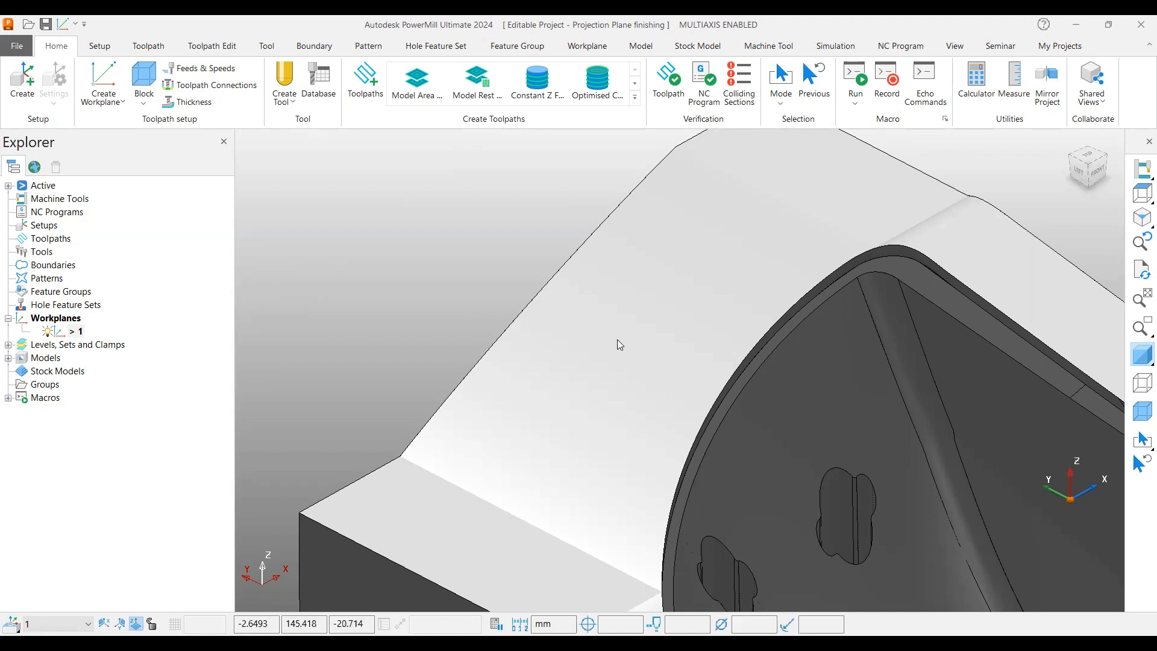
- Start a Projection Plane Finishing toolpath from the Strategy Selector's Finishing list
drag(620, 344, 670, 356)
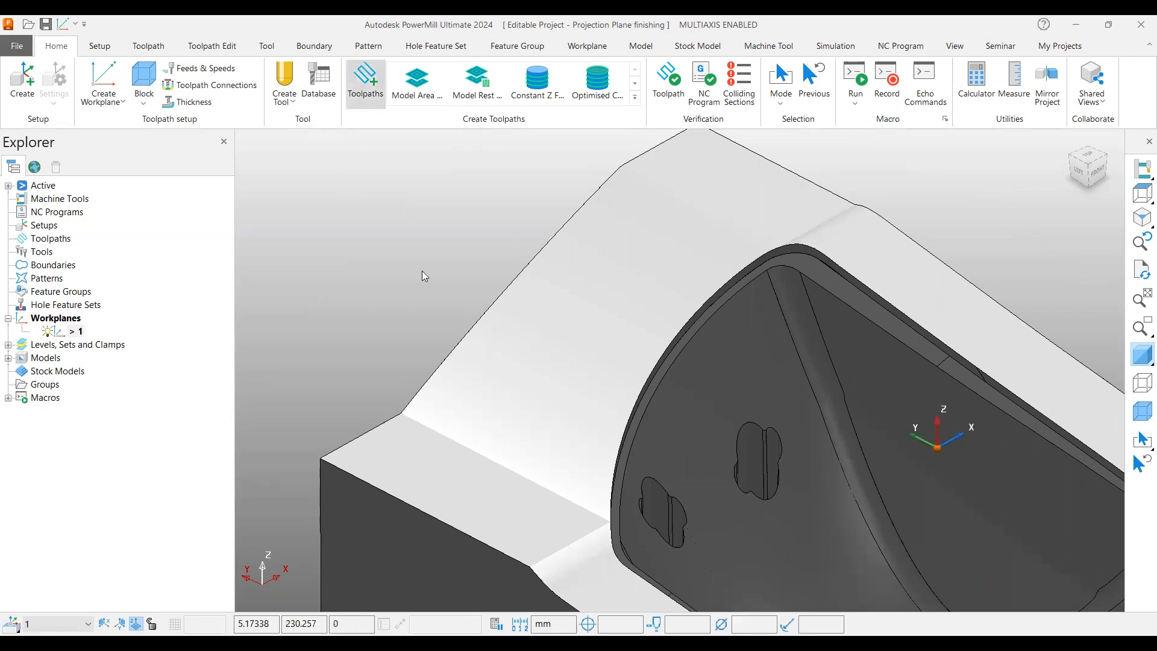
click(365, 83)
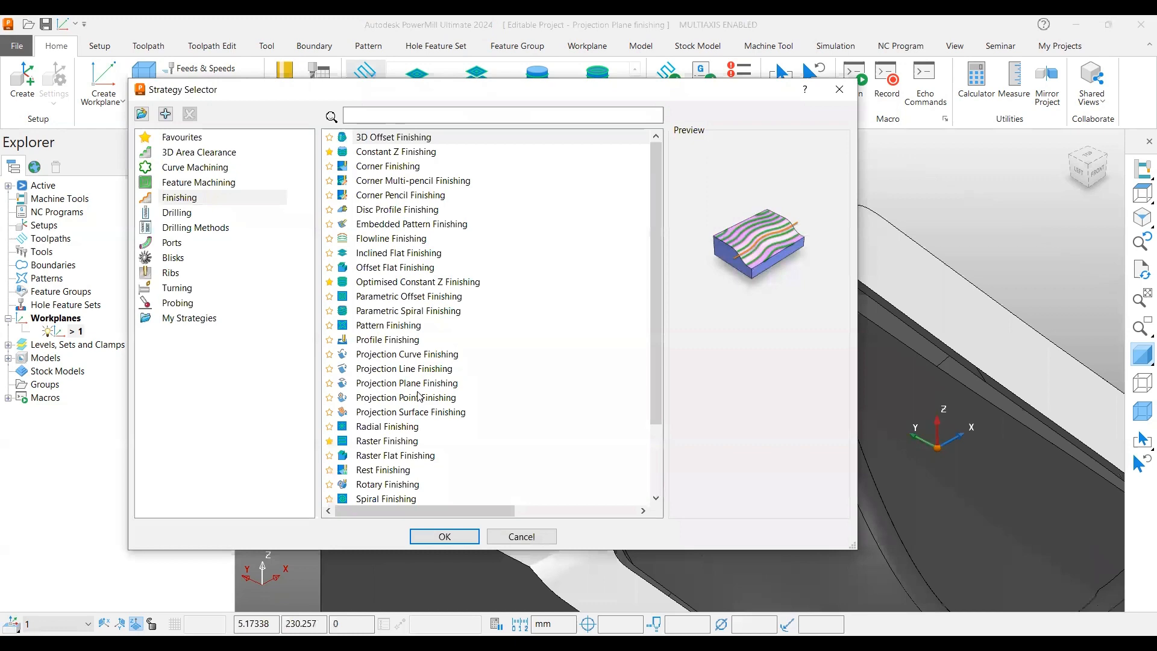
click(407, 382)
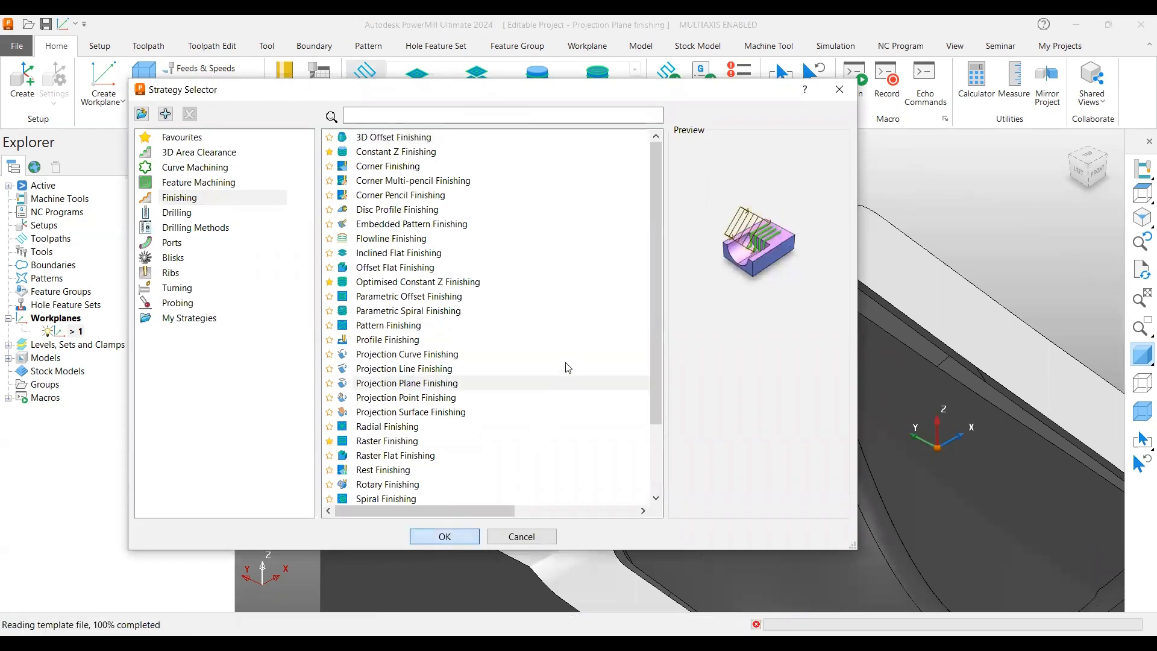
click(444, 536)
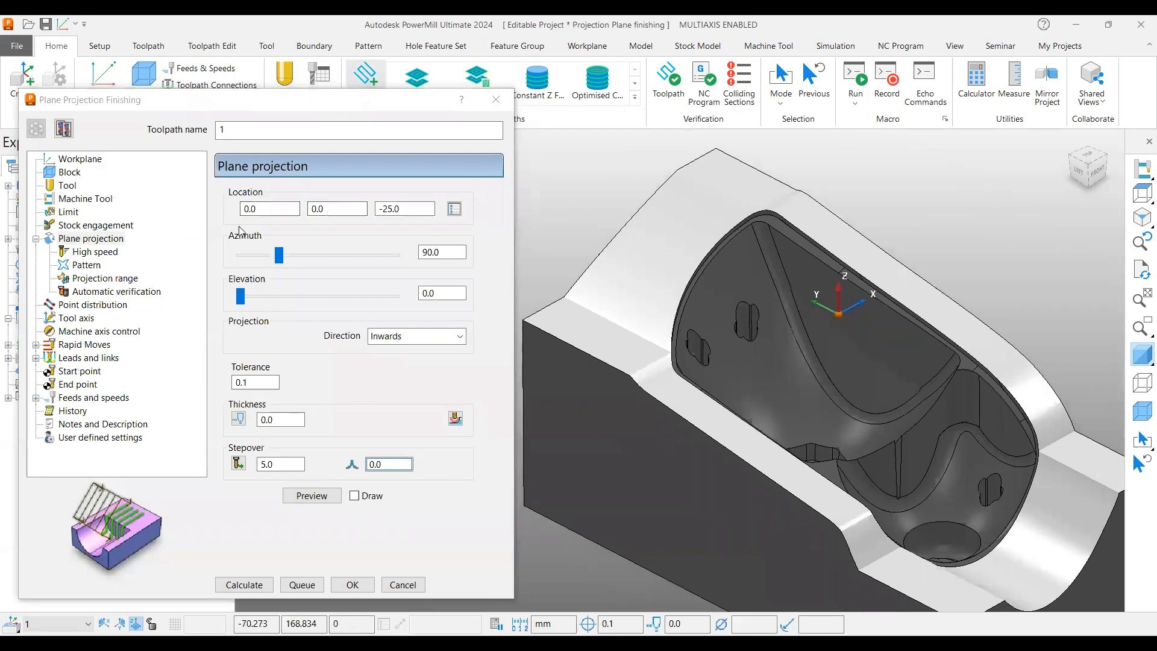
- Review the 8 mm ball-nosed tool's length, then return to the Plane projection settings
click(67, 185)
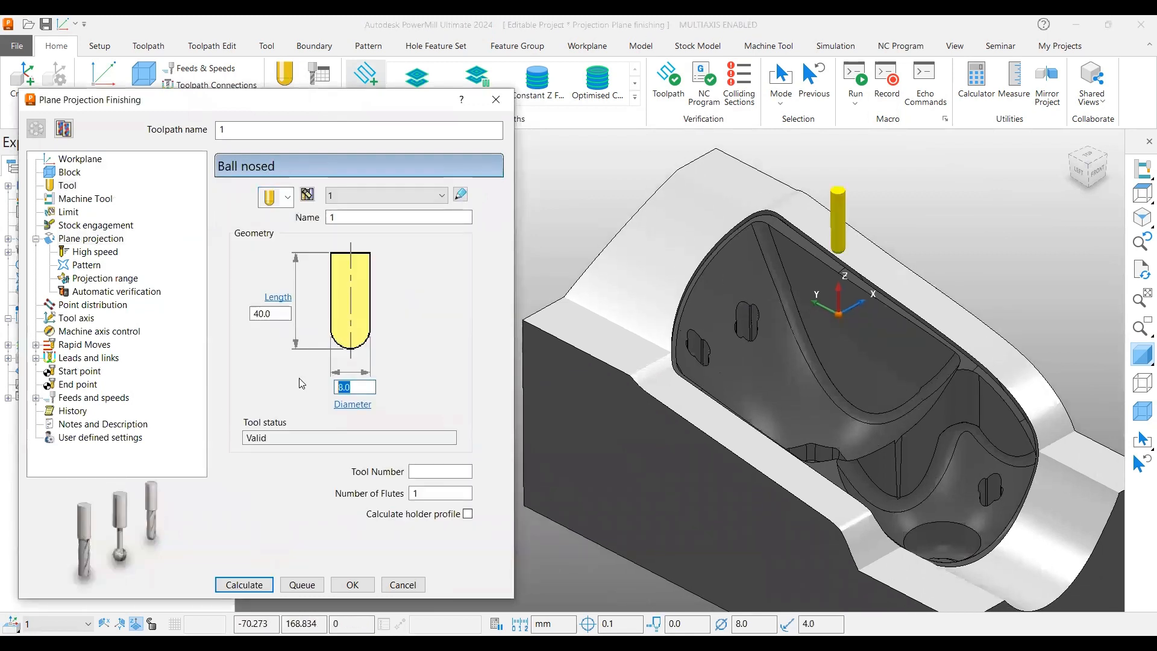
click(269, 313)
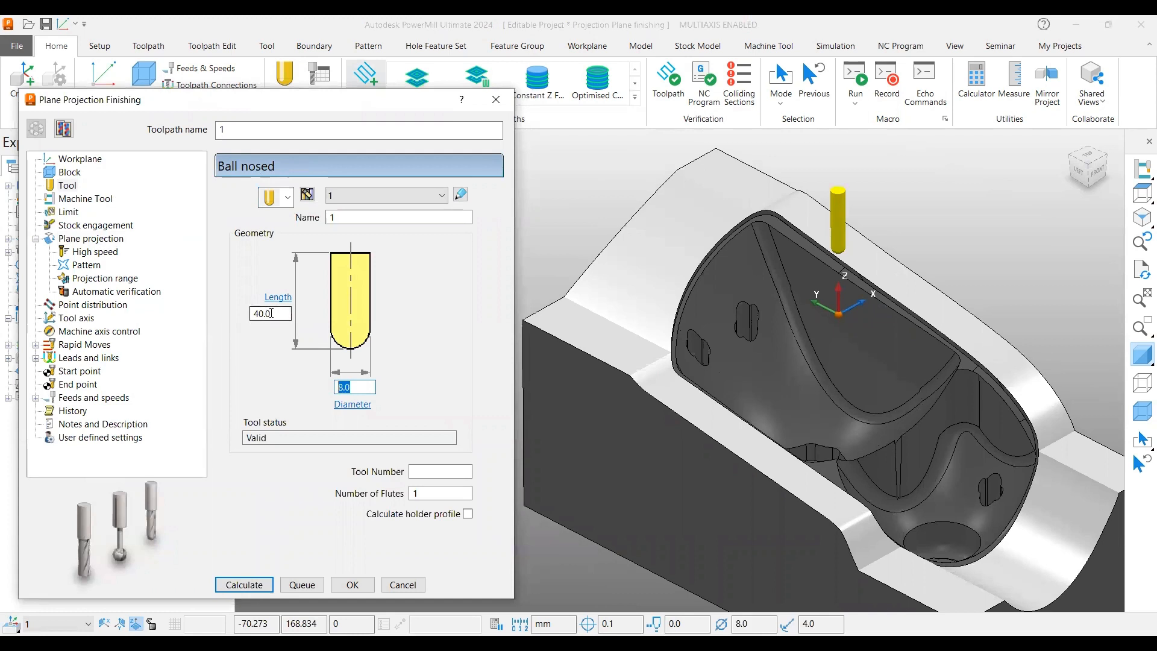
click(91, 238)
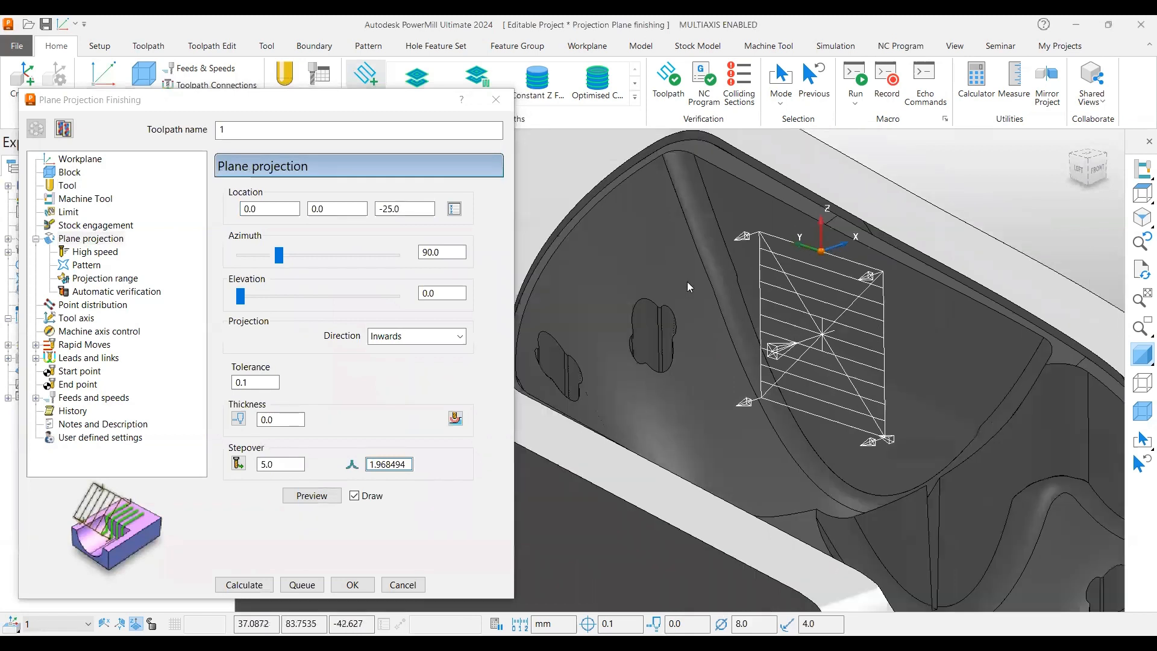
mouse_move(620, 204)
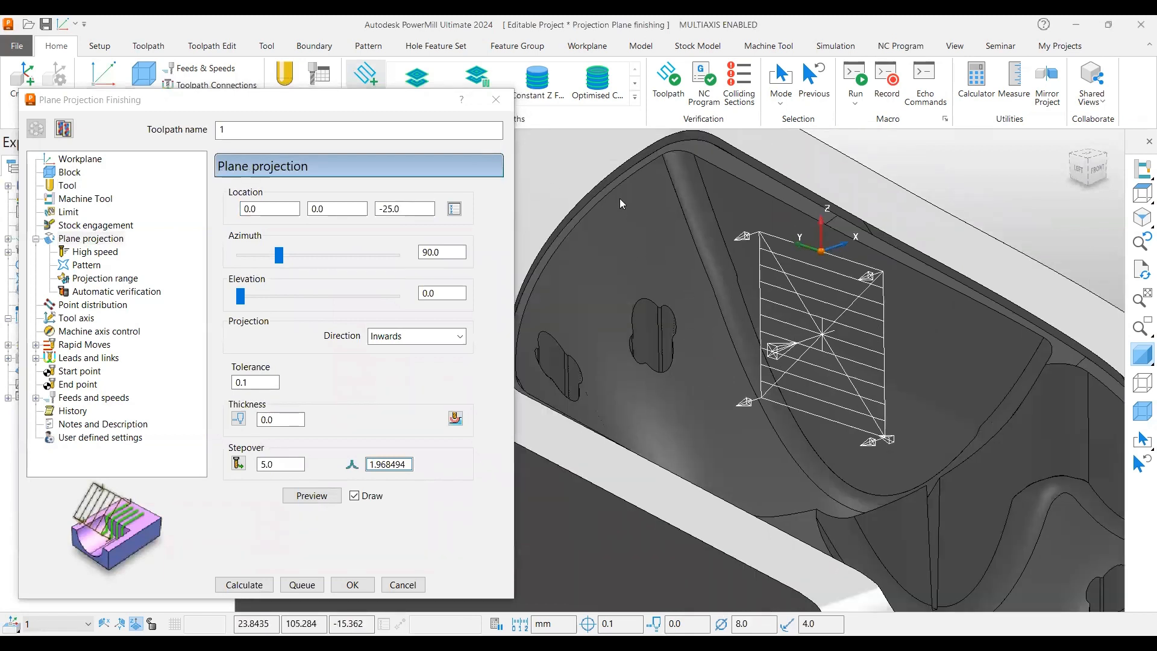
mouse_move(605, 265)
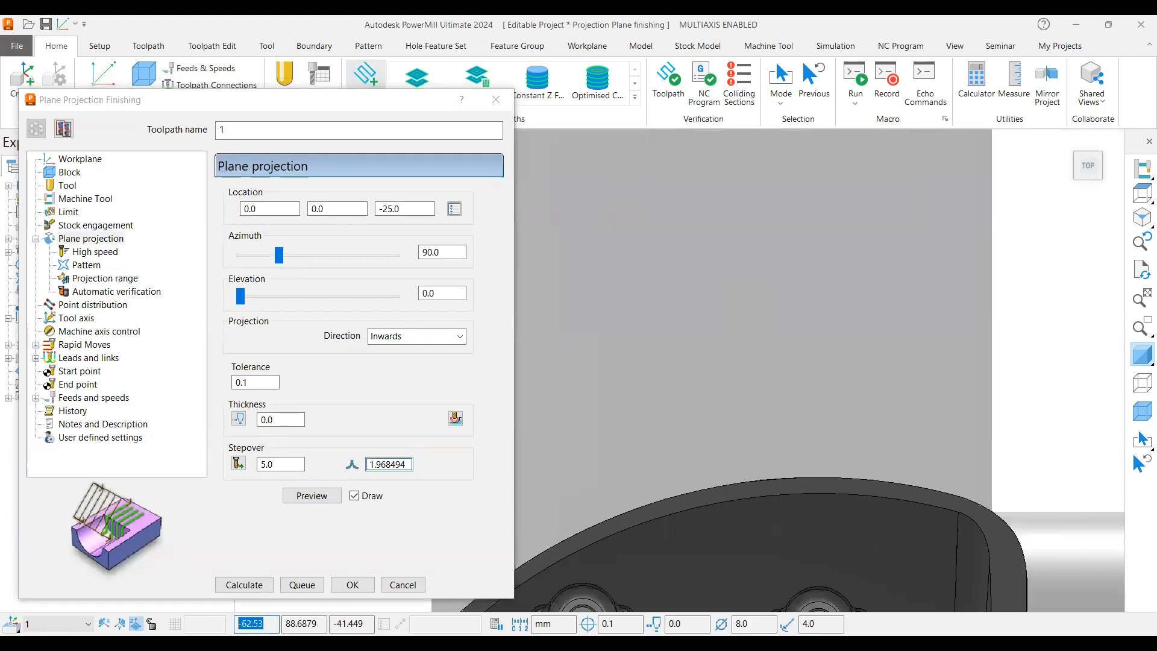
mouse_move(697, 282)
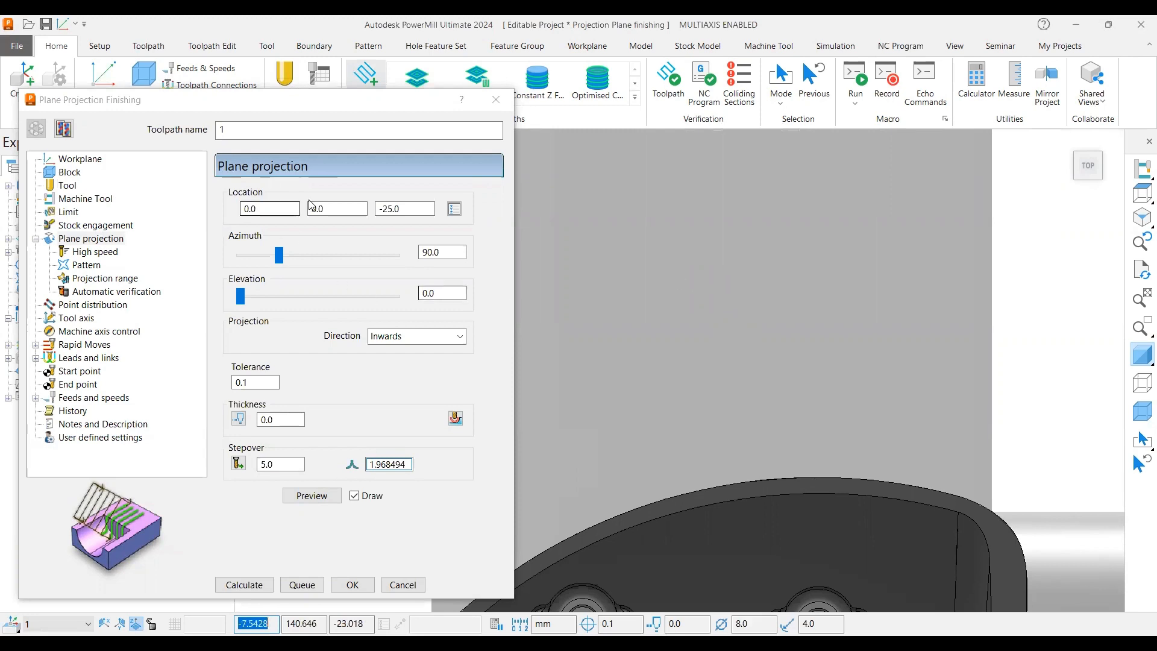
- Try a plane location of Y 140 and Z 0, preview it, and view from Top
click(269, 208)
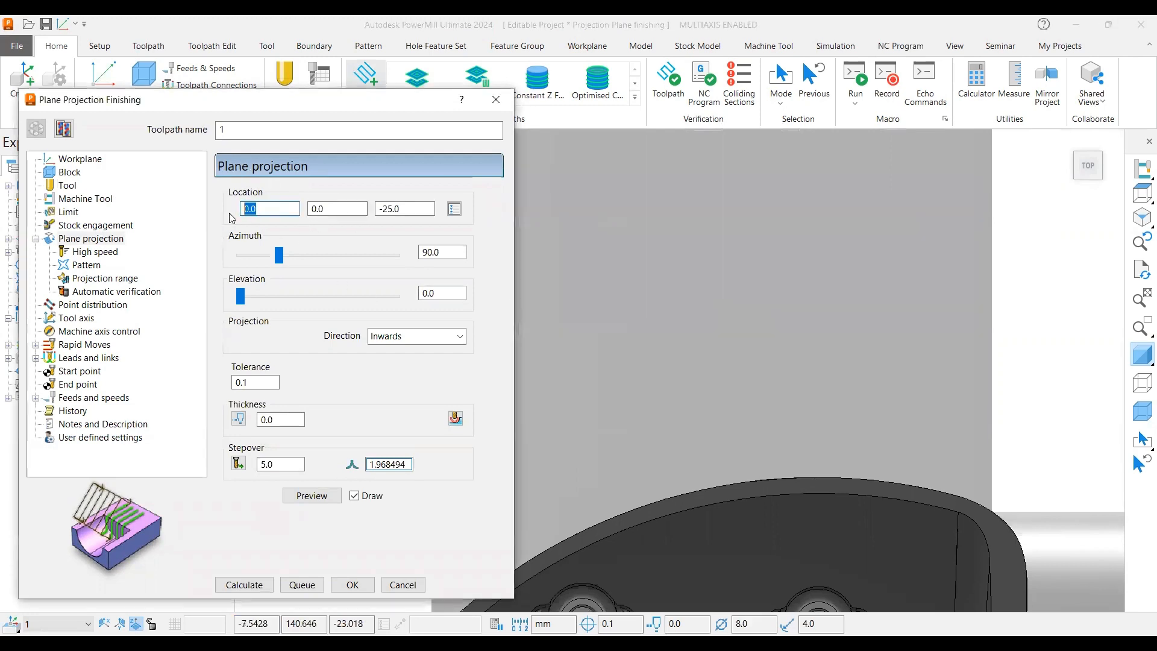
click(336, 209)
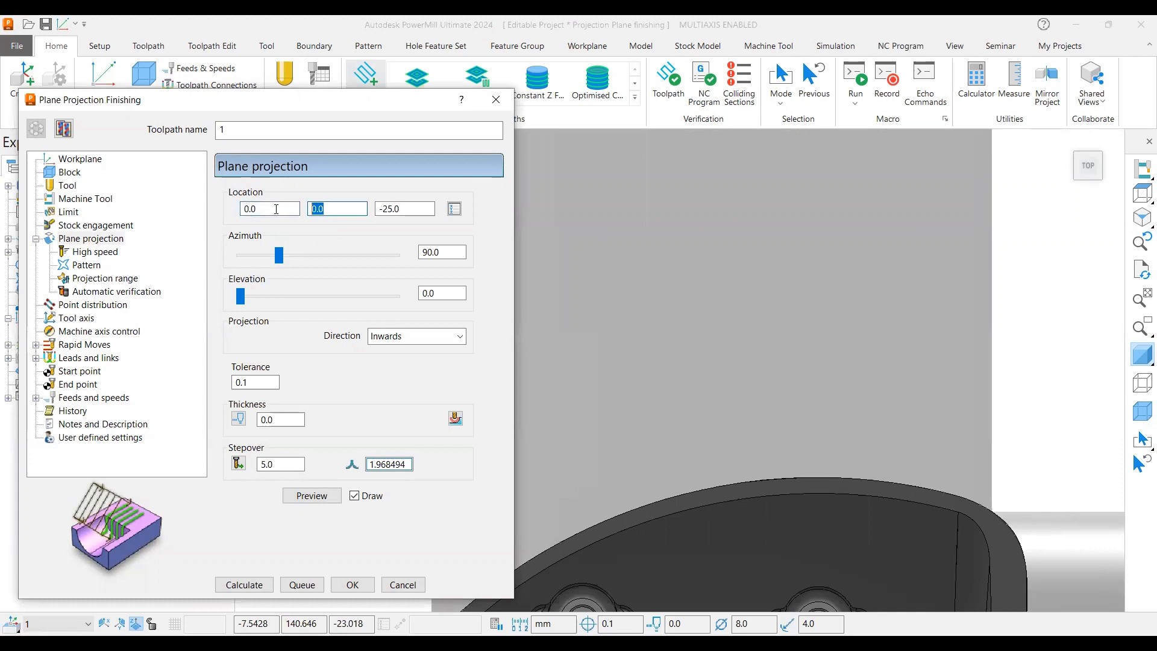
text(140)
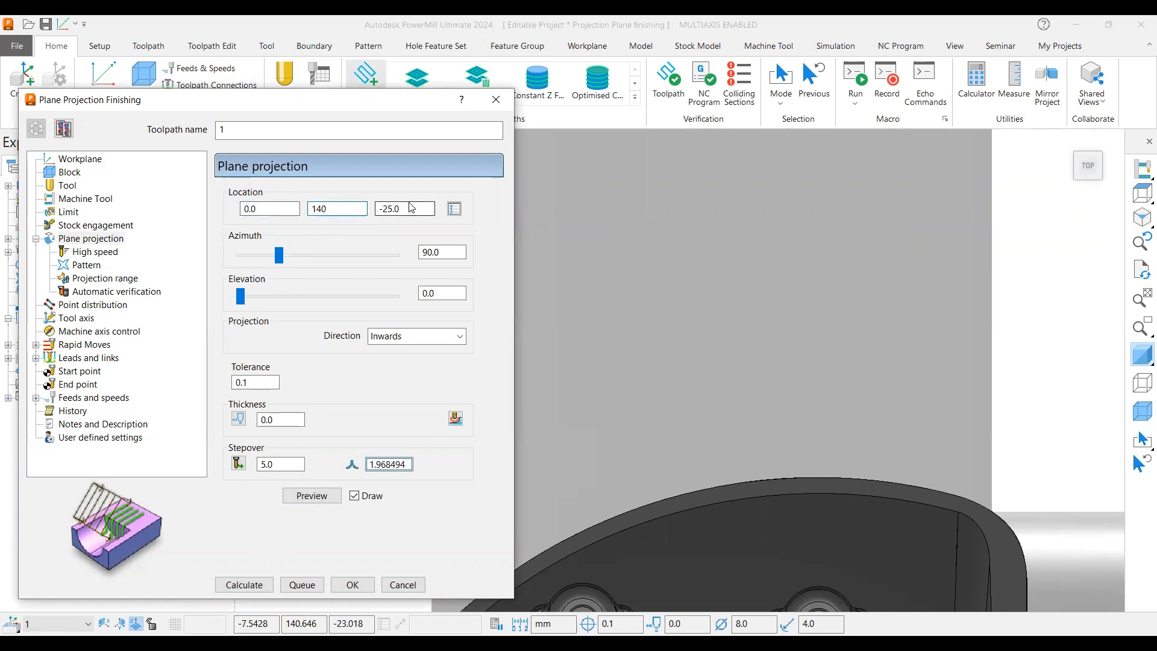
text(0)
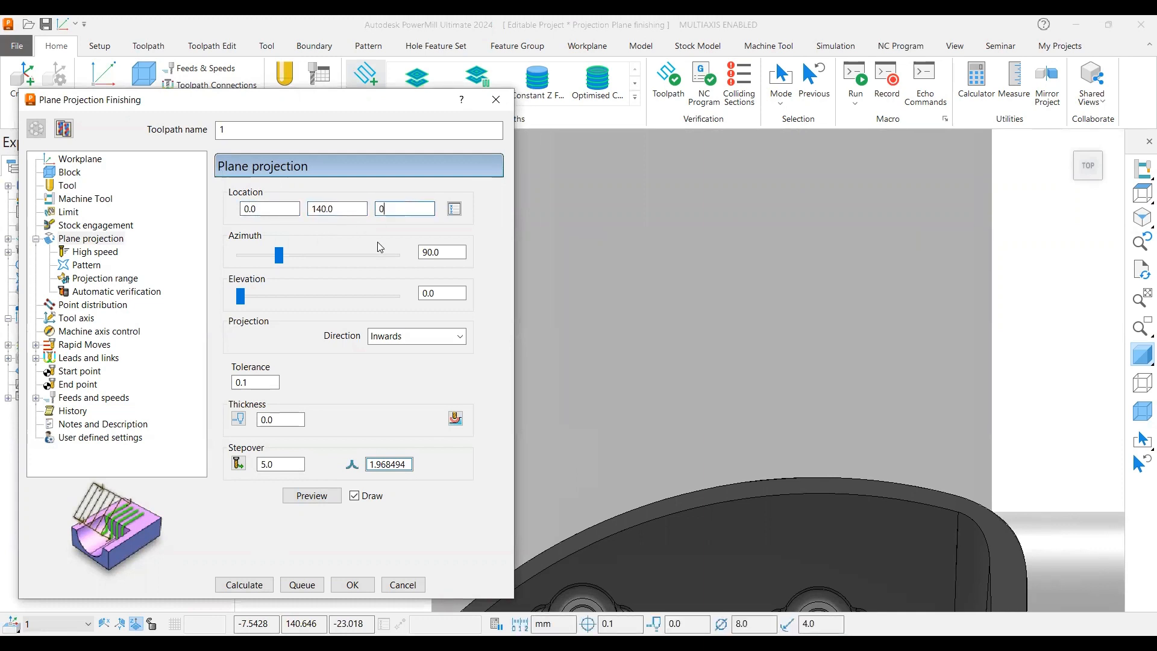
click(310, 496)
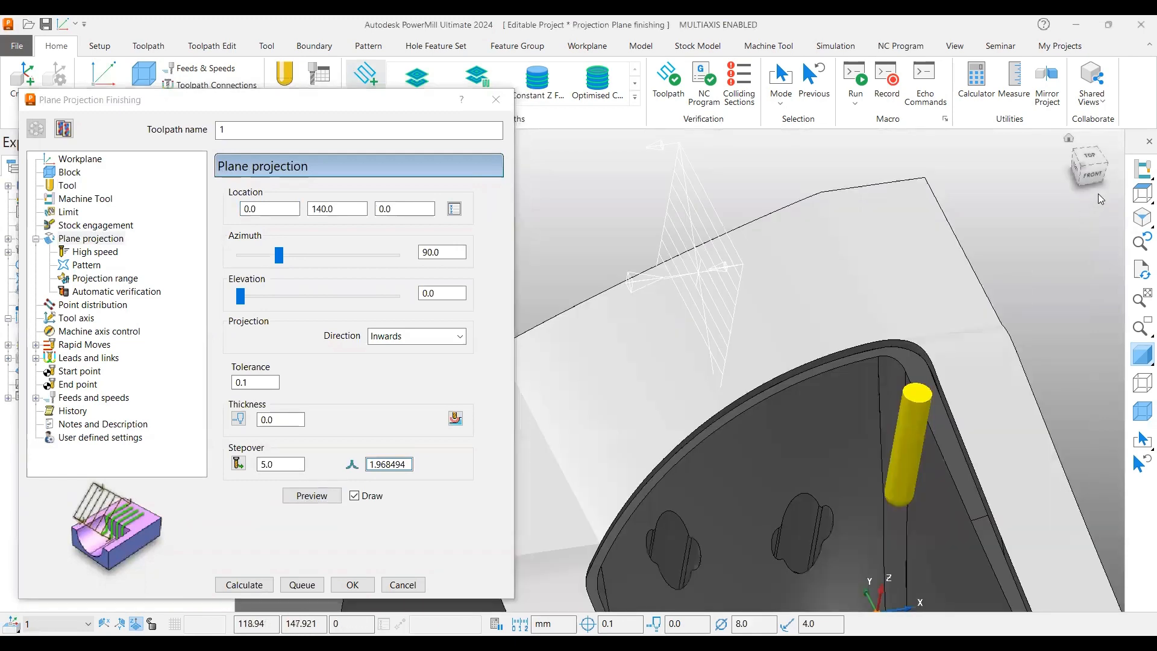
click(1093, 158)
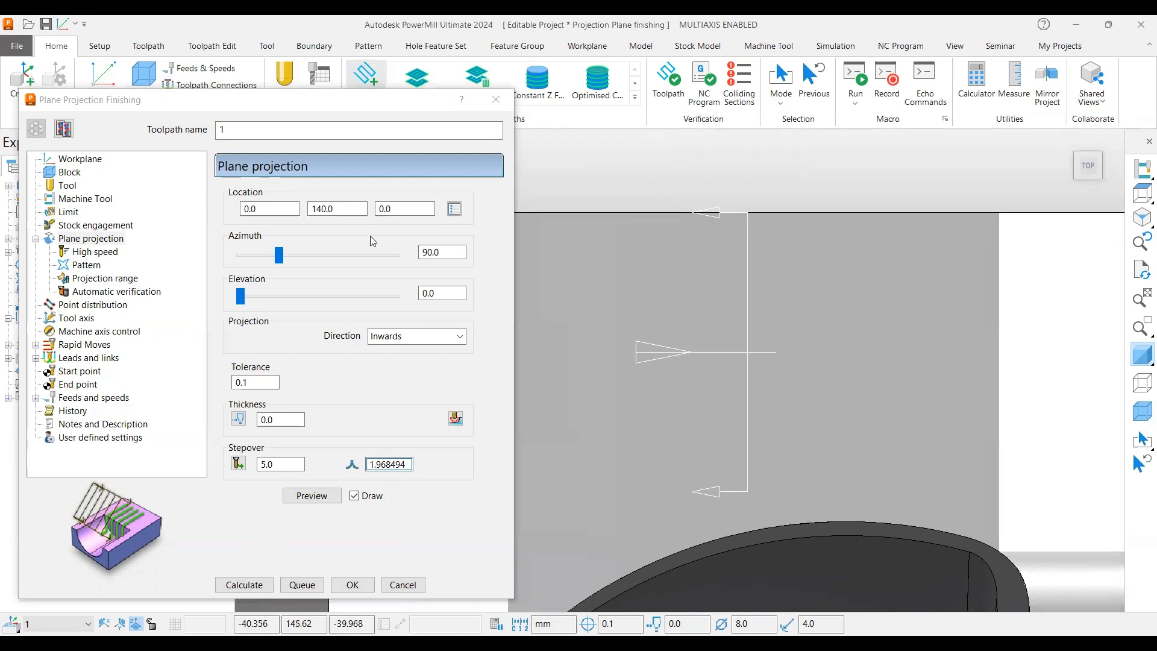
- Refine the plane location Y from 130 toward 135 and edit Z, previewing each change
click(336, 208)
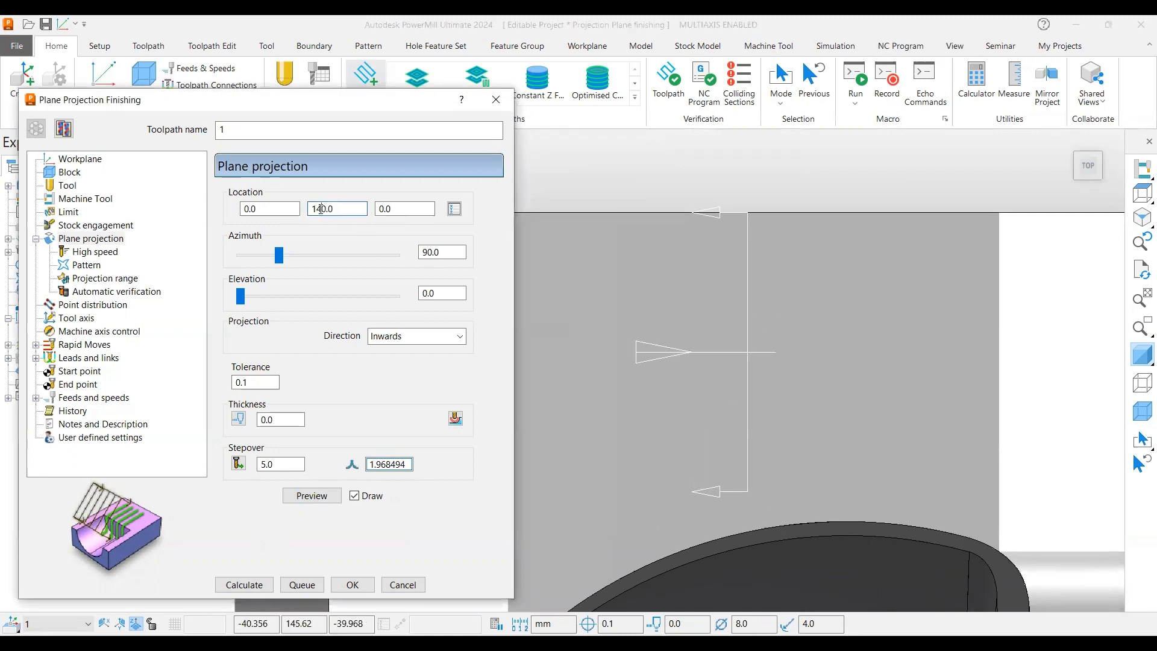
text(130.0)
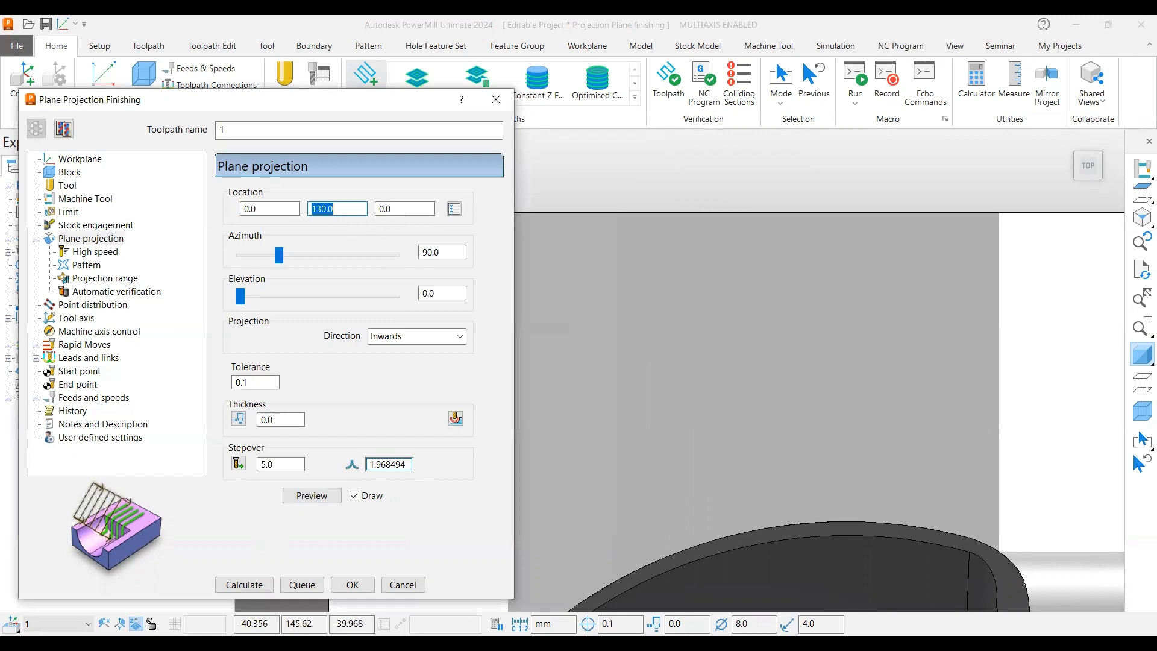
click(311, 496)
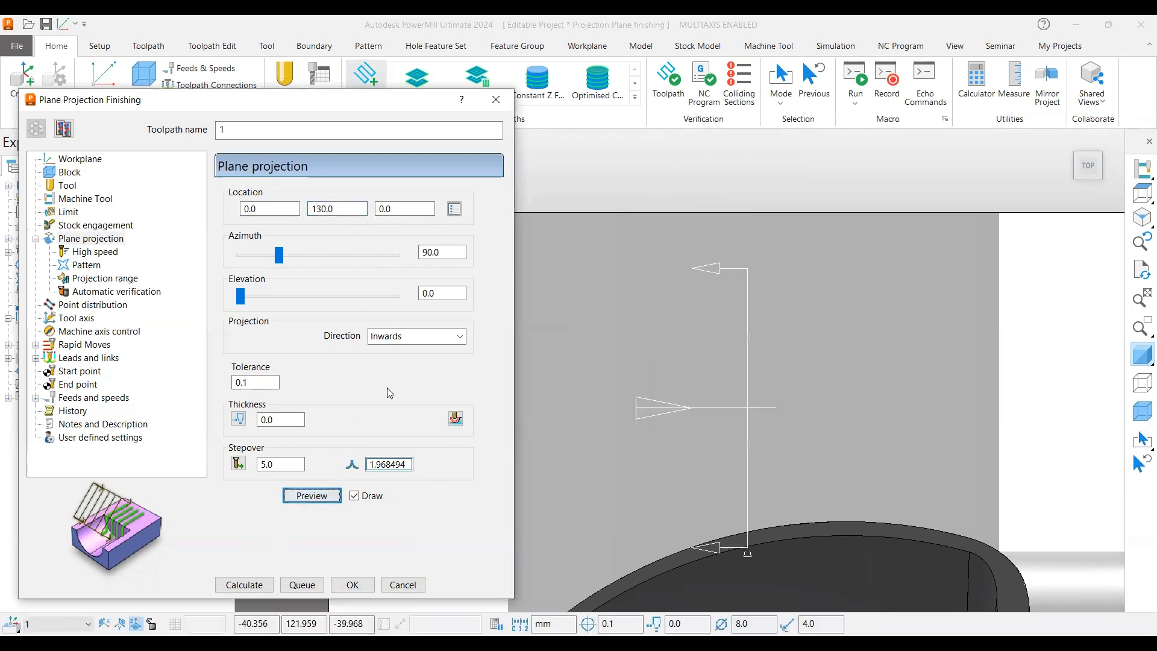
click(336, 208)
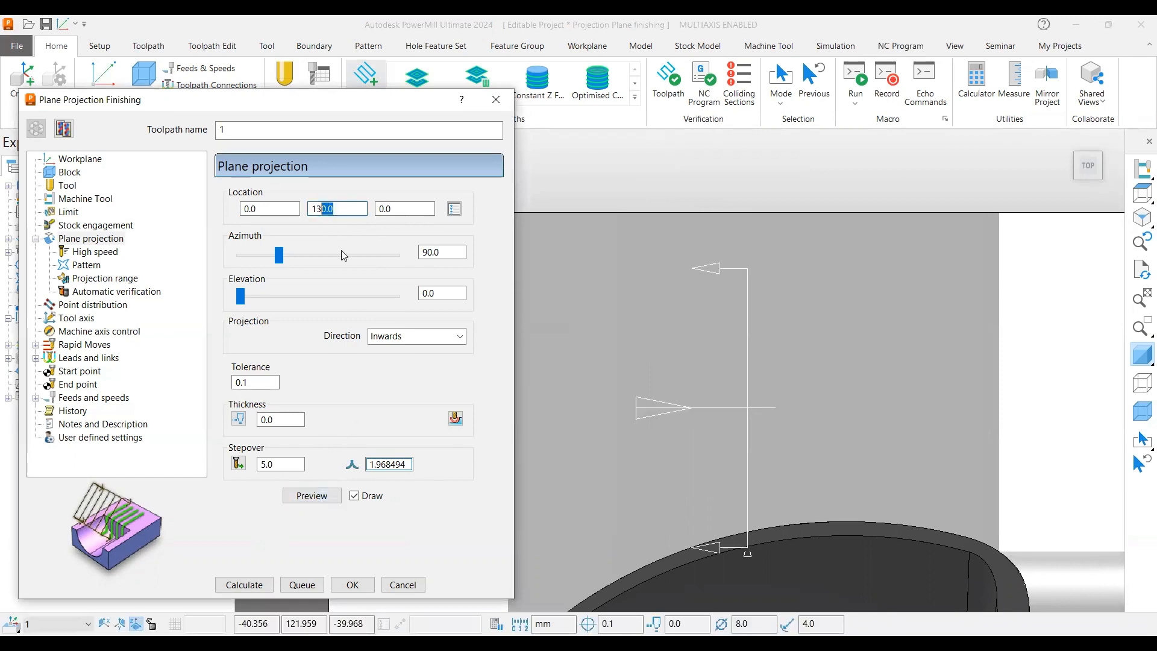
click(310, 495)
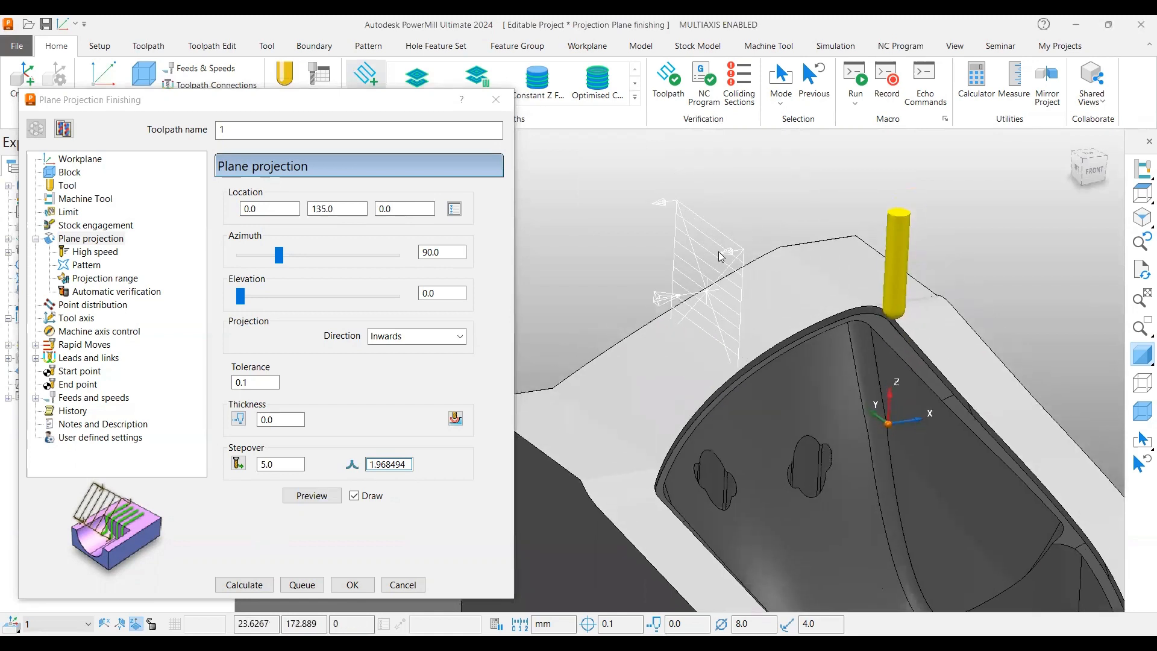
mouse_move(737, 381)
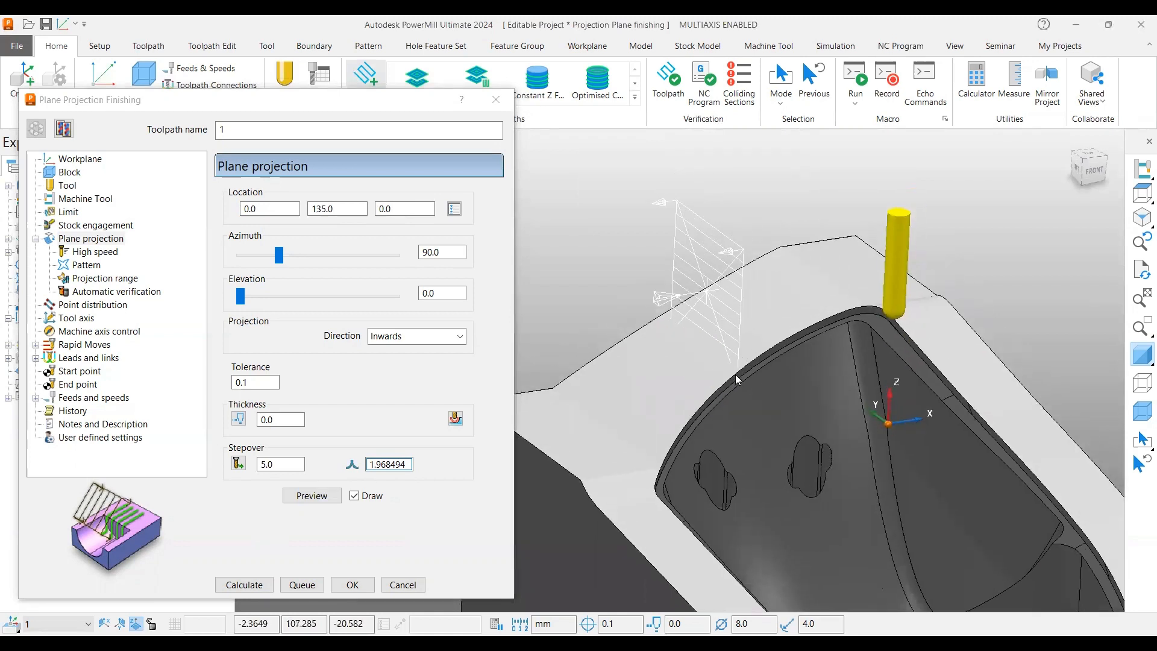
click(405, 208)
text(-35)
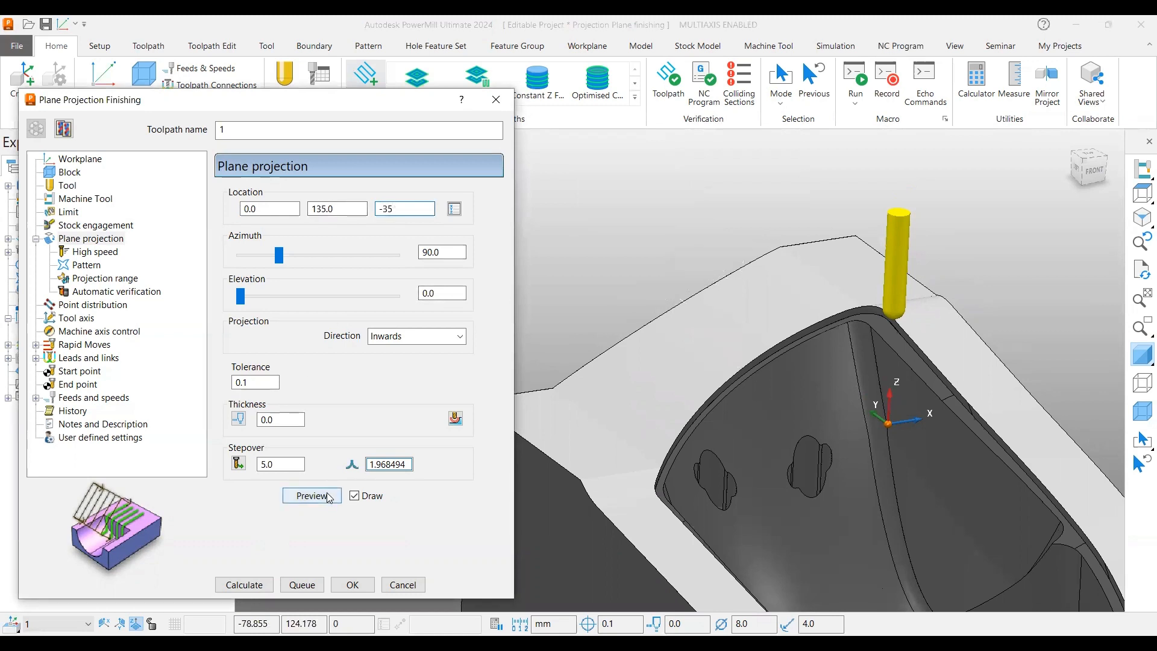
- Preview the lowered plane and set the plane azimuth to 90
click(311, 495)
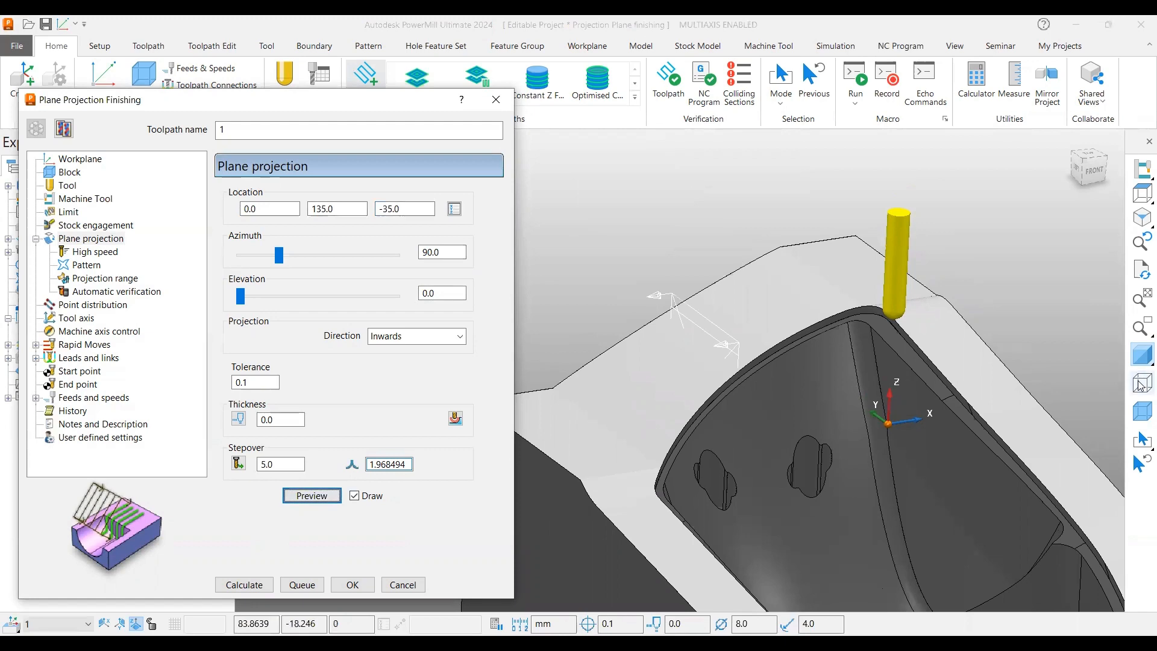
click(311, 496)
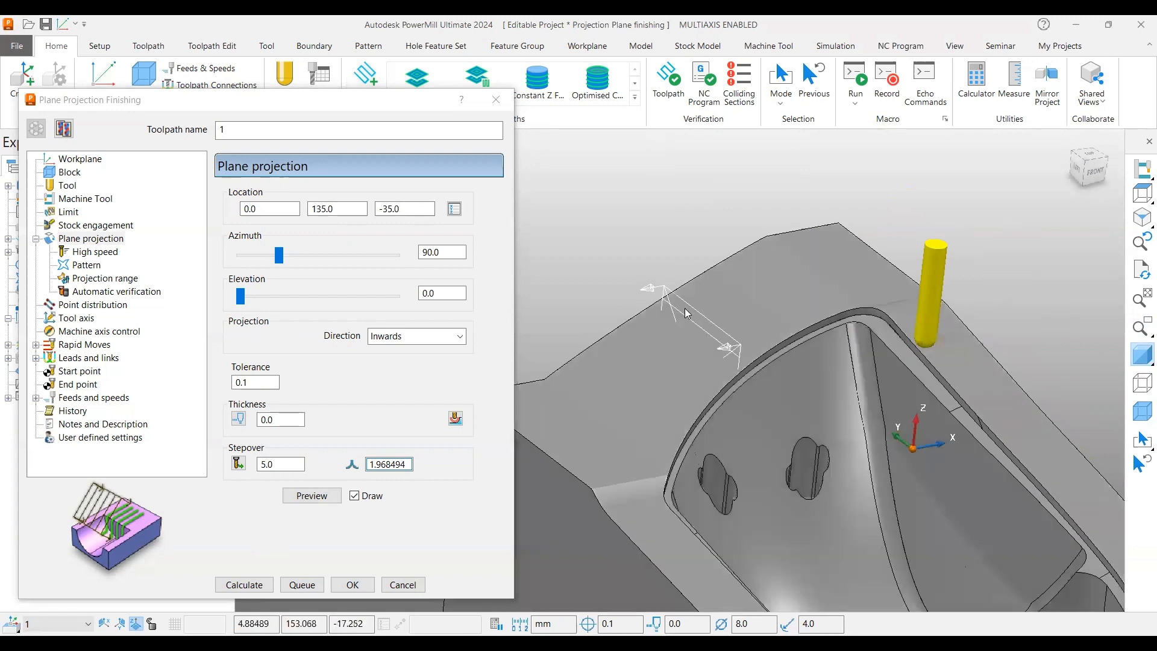
mouse_move(559, 315)
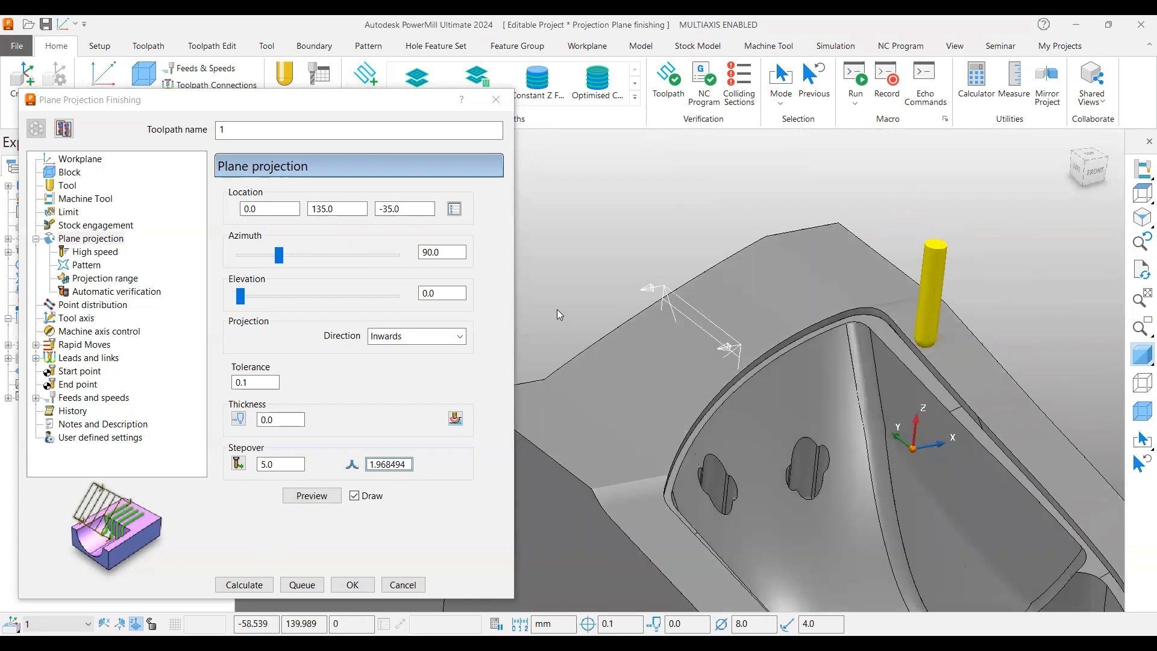
mouse_move(311, 282)
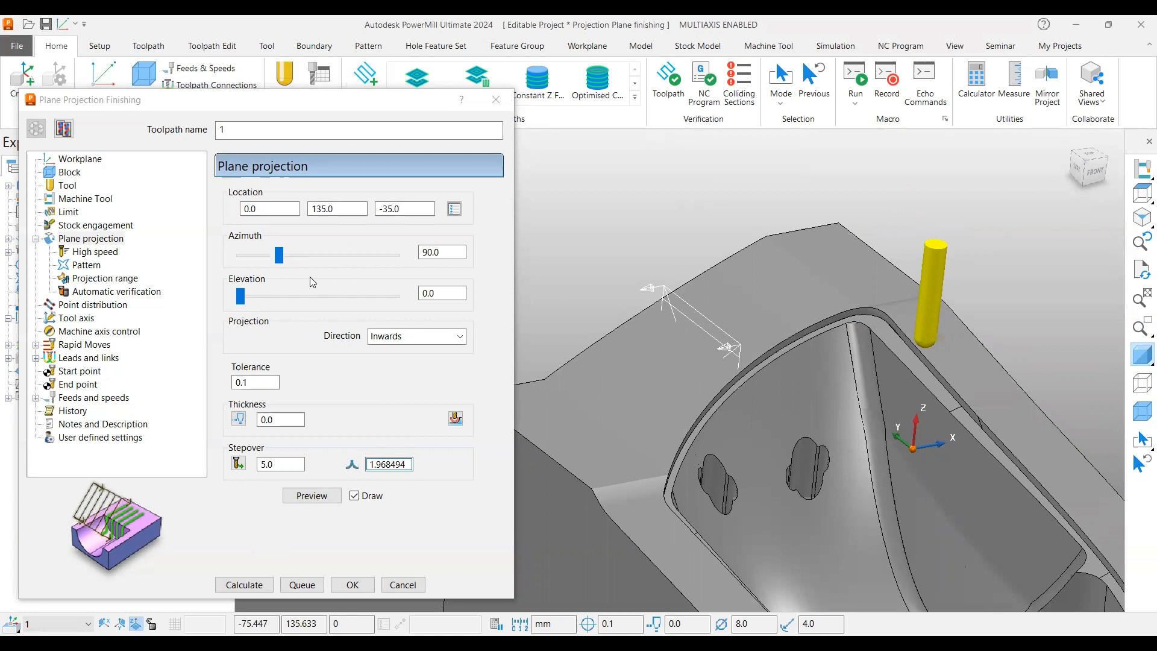
click(441, 252)
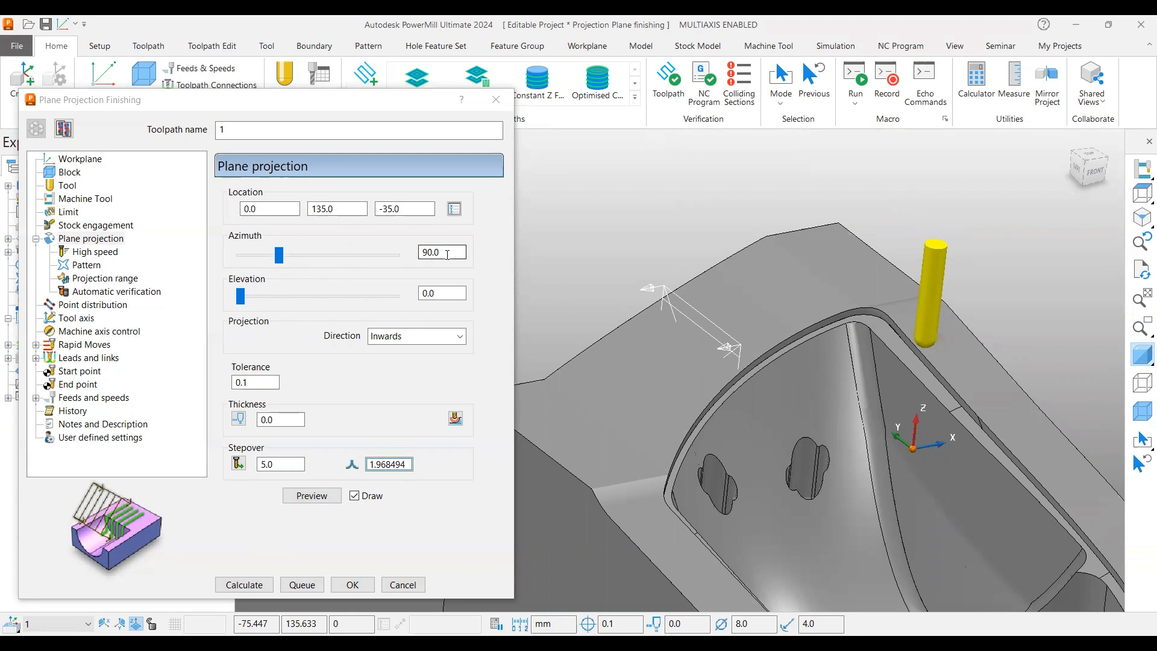
click(311, 495)
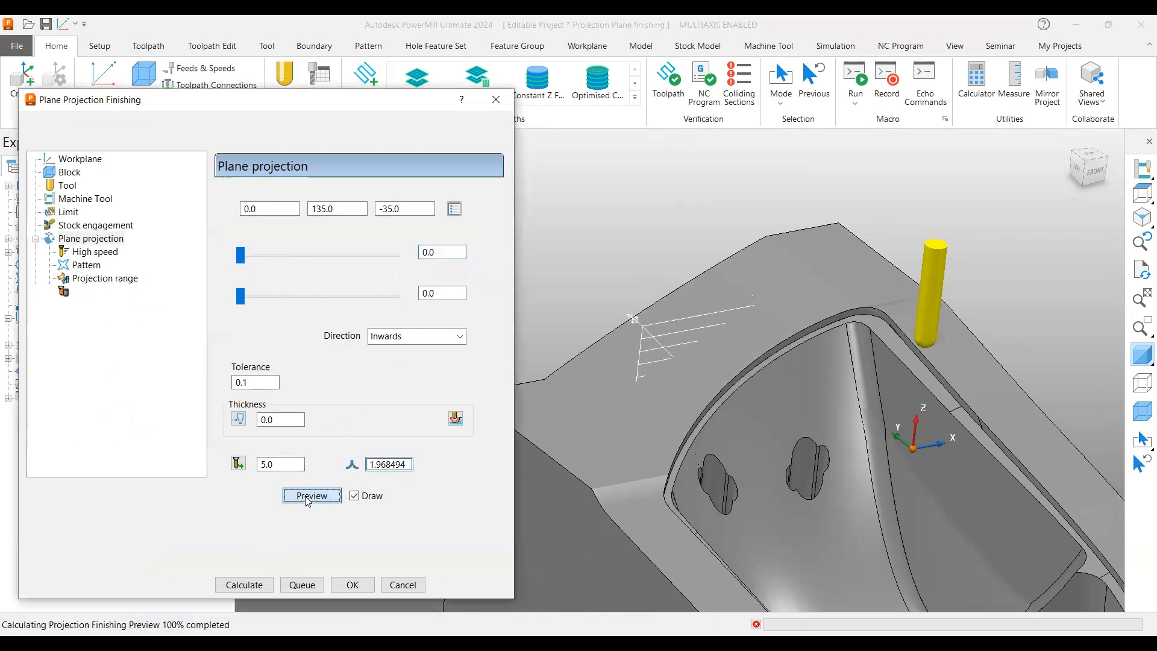
click(311, 495)
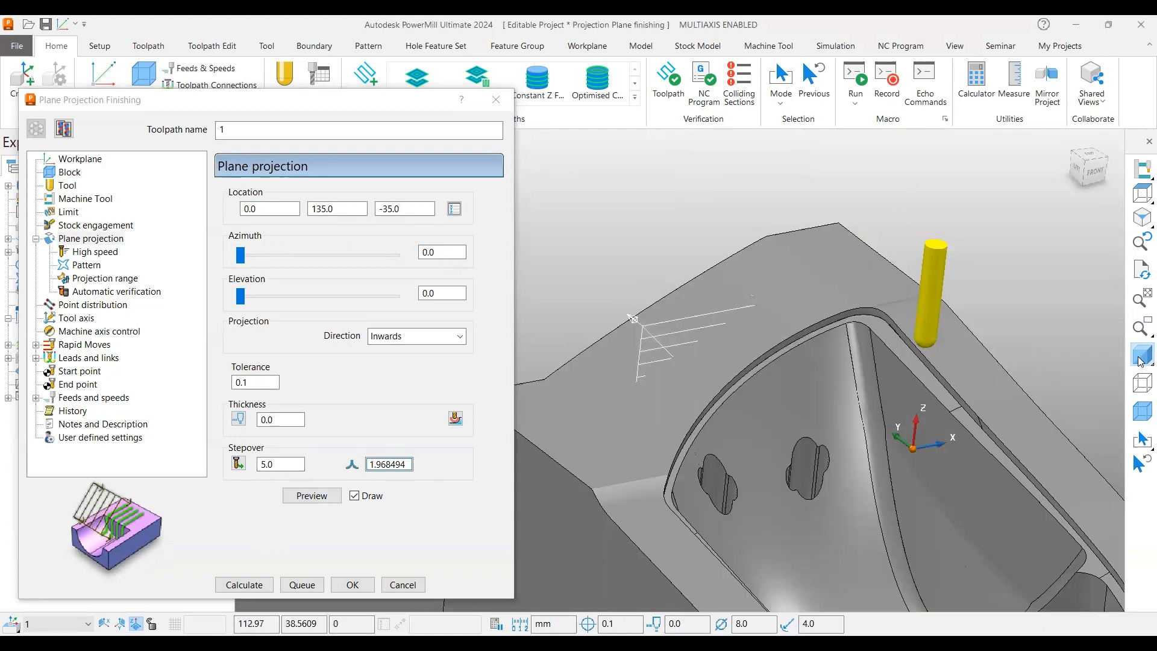
text(9)
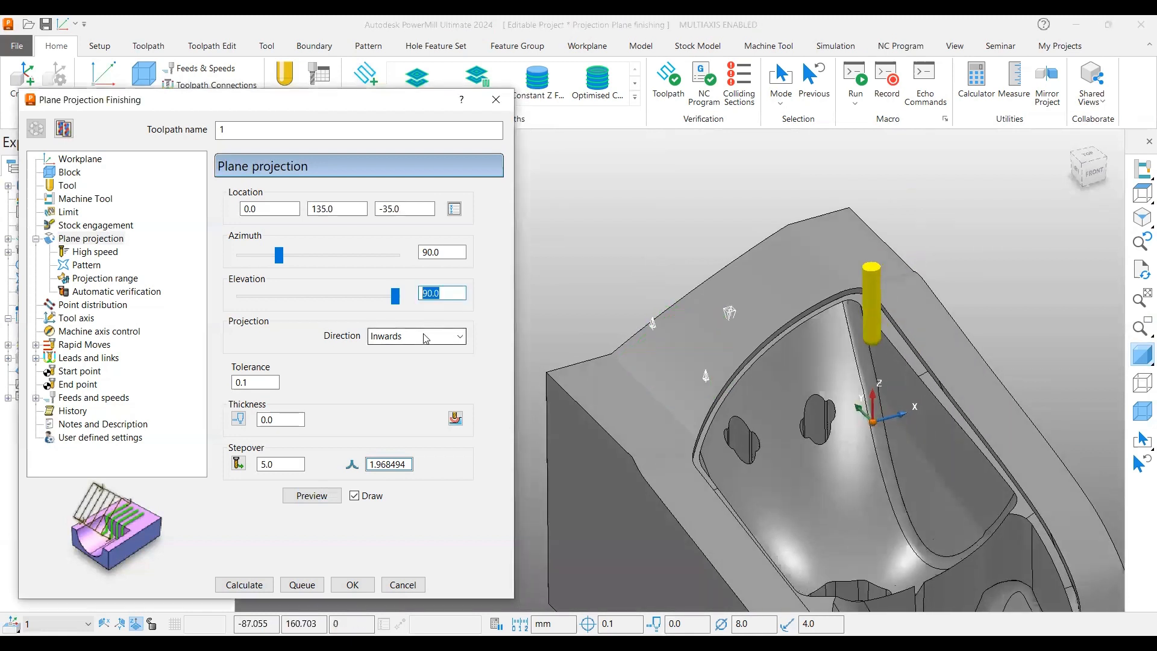
- Set plane elevation to 60 in wireframe view, then change it to 65
text(60)
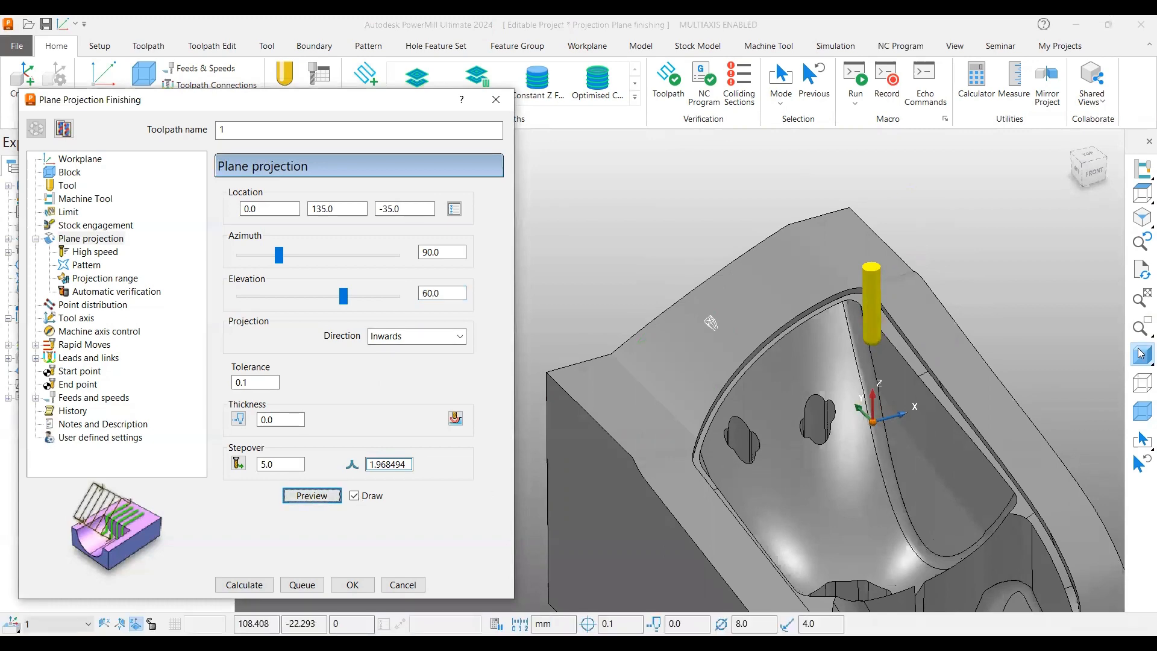
click(312, 496)
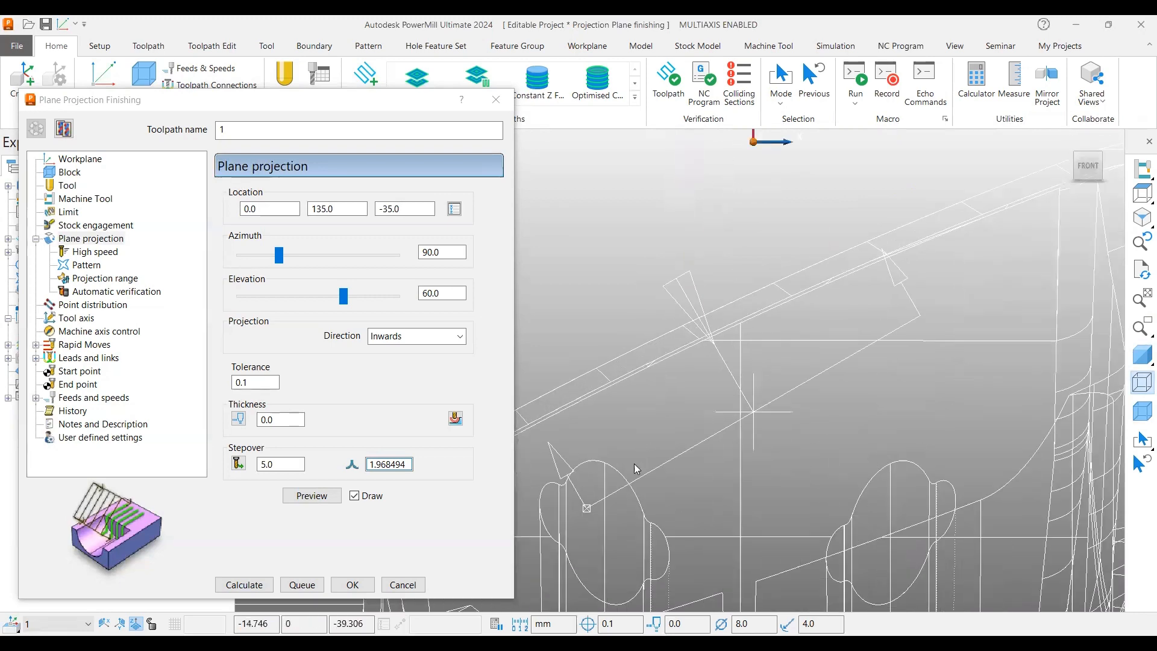
mouse_move(842, 266)
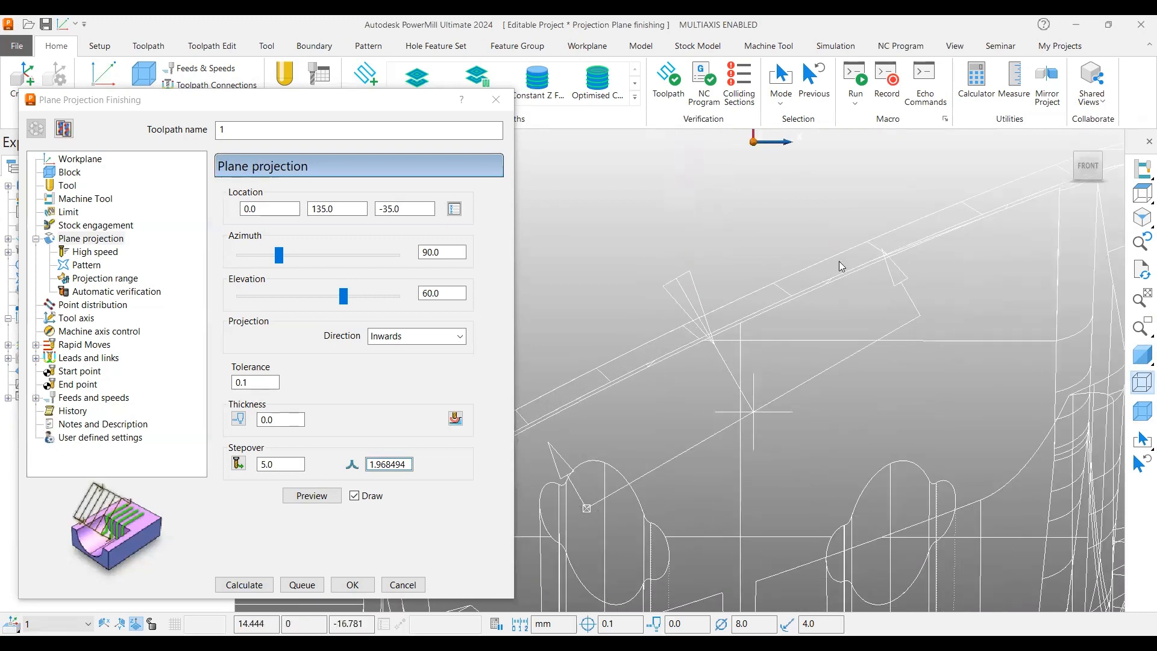
click(441, 292)
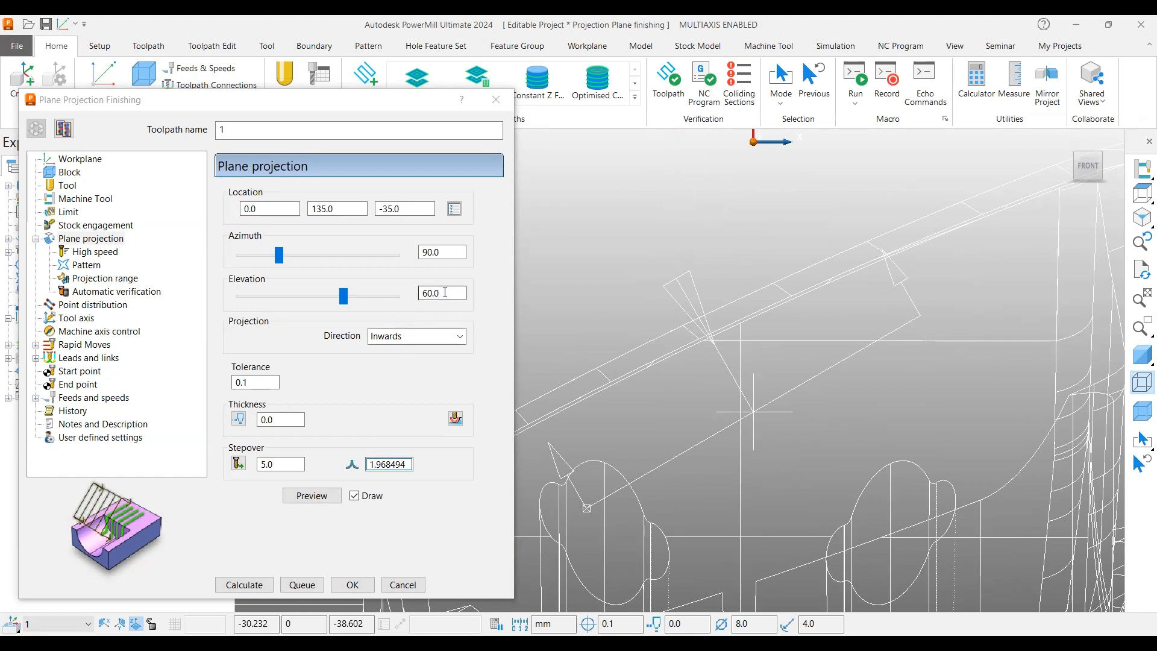
text(65)
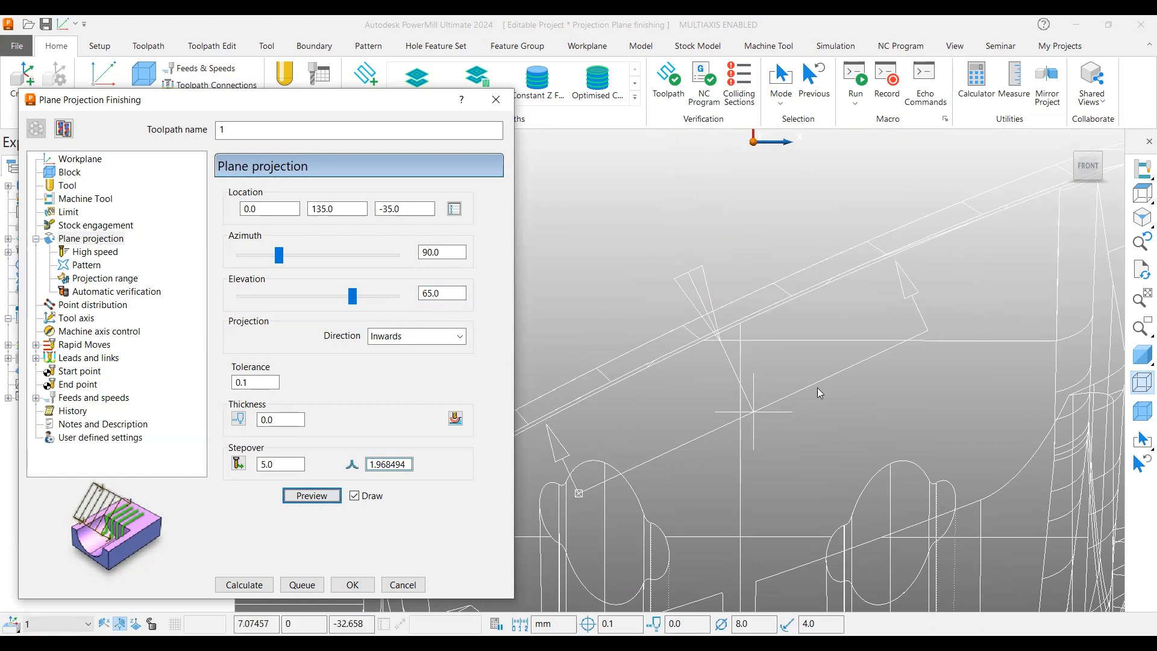
mouse_move(802, 275)
text(2)
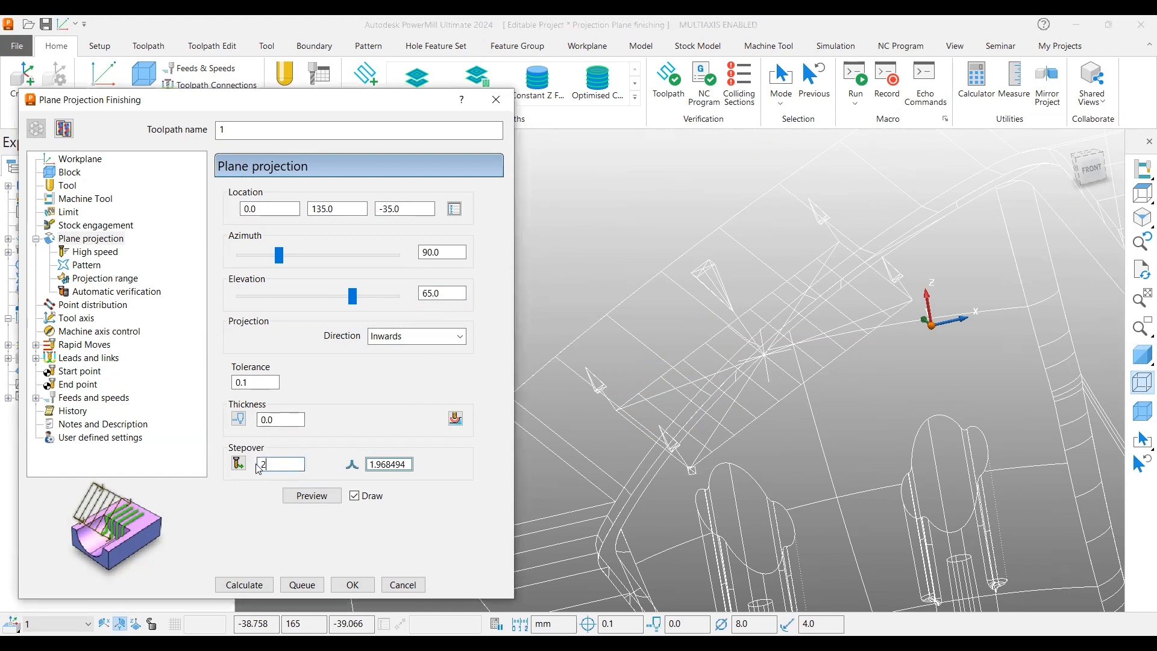
- Switch the pattern direction to V, preview the passes, and calculate the toolpath
click(86, 265)
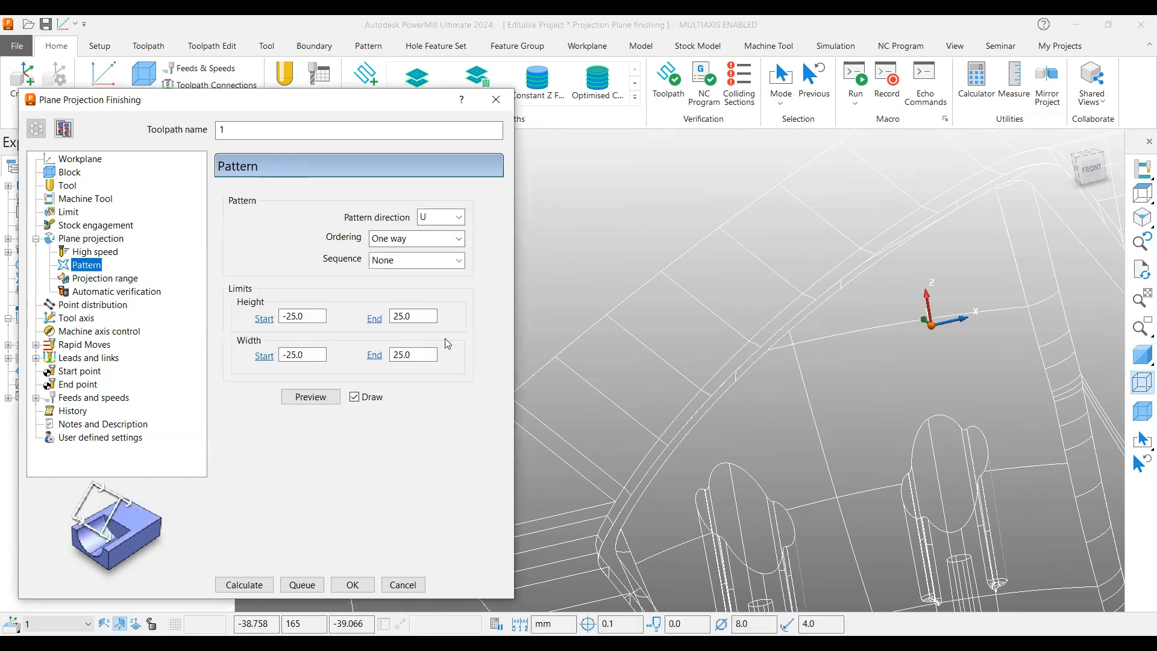
click(310, 397)
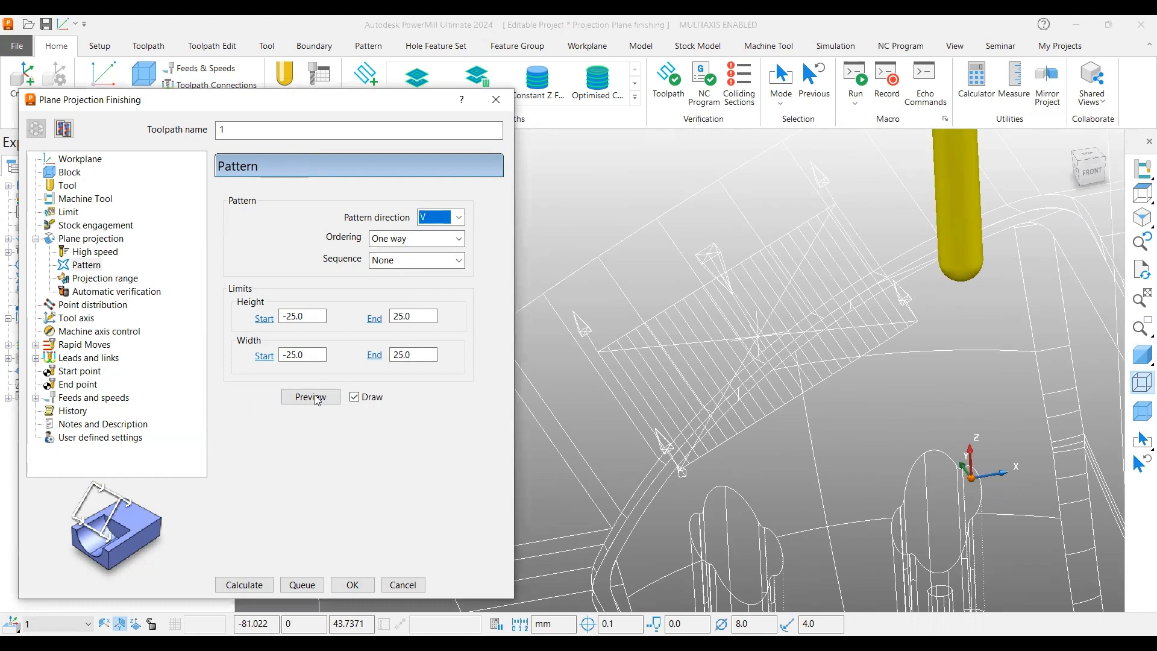
click(310, 397)
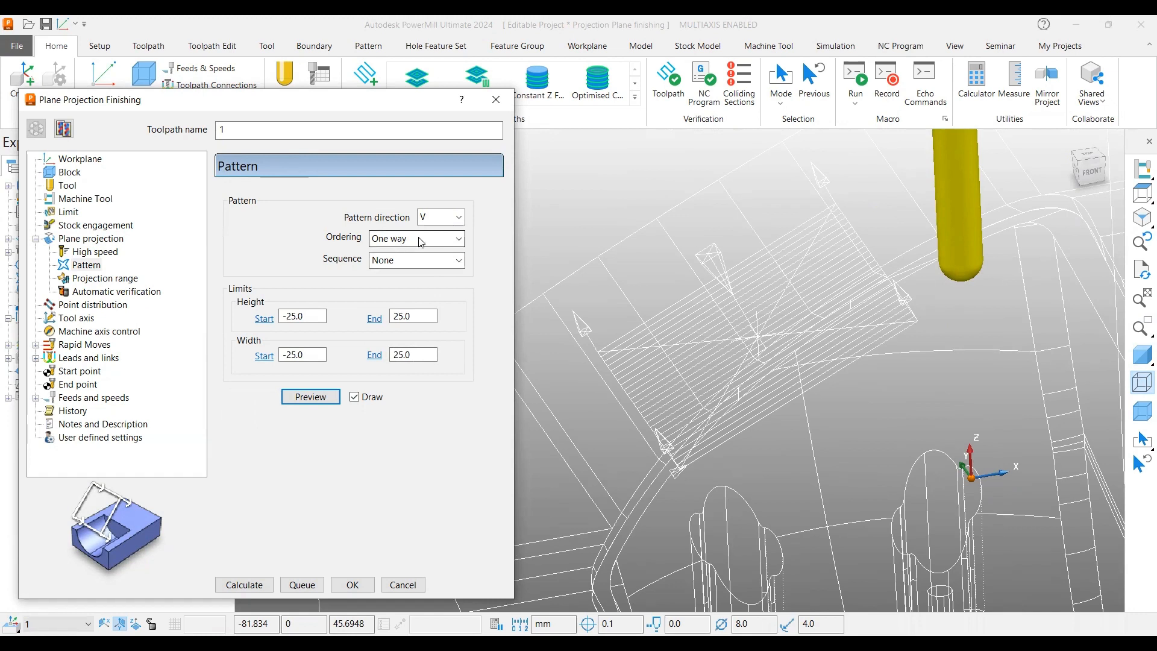
click(415, 239)
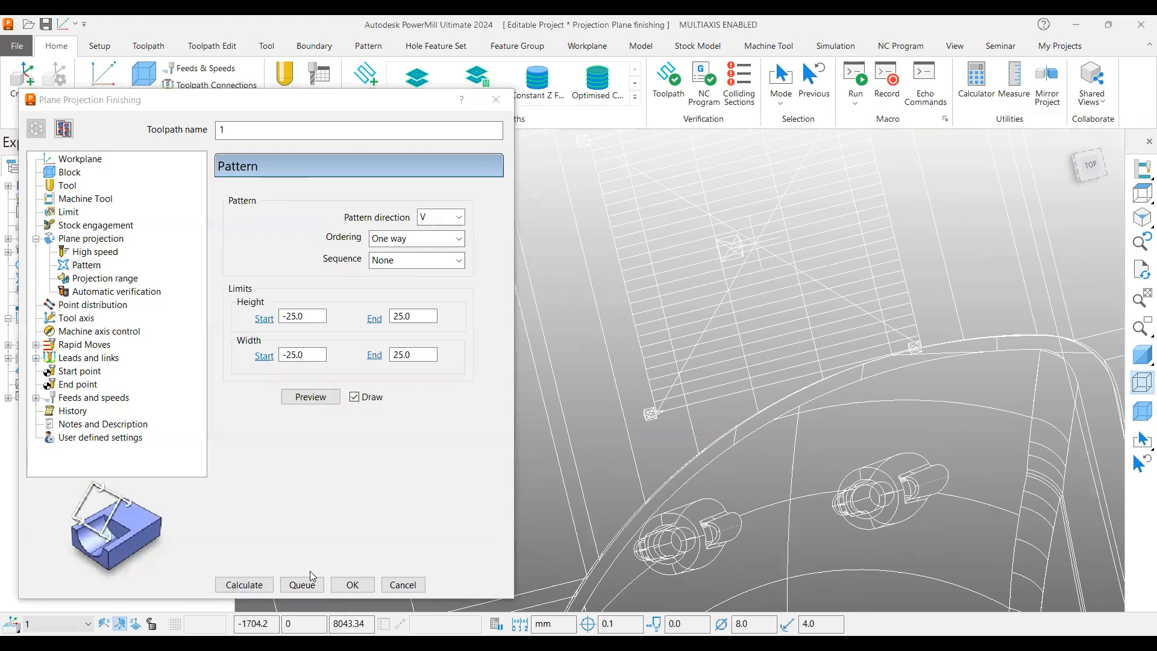
click(244, 584)
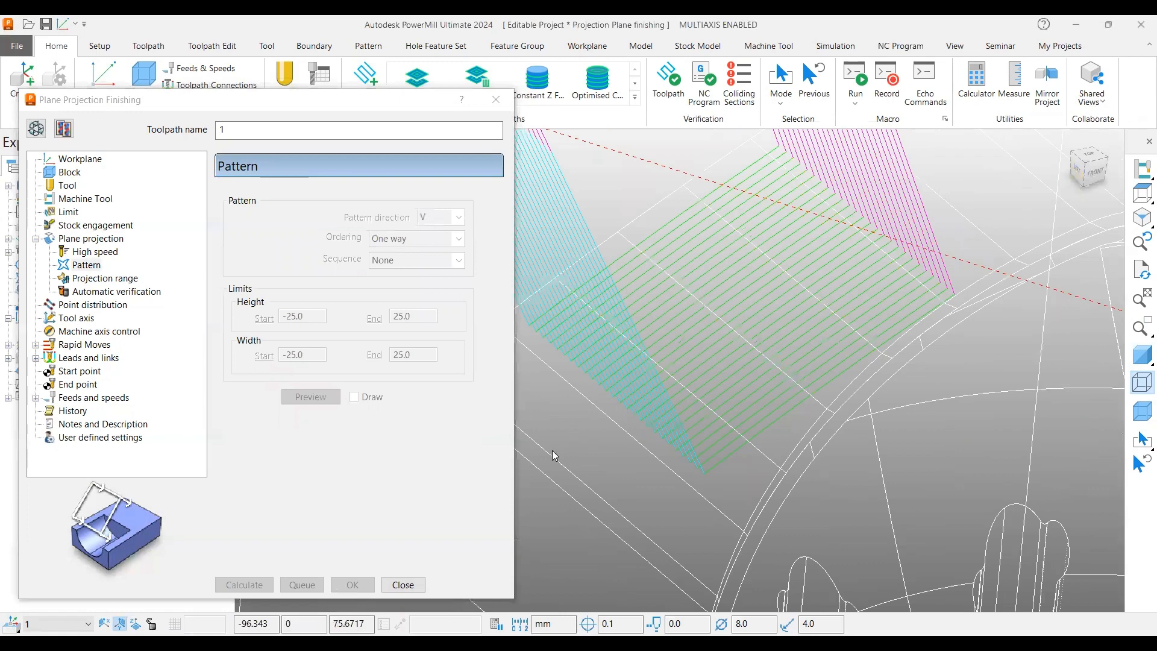
- Close the toolpath dialog and apply Automatic reorder and reverse to toolpath 1's segments
click(403, 584)
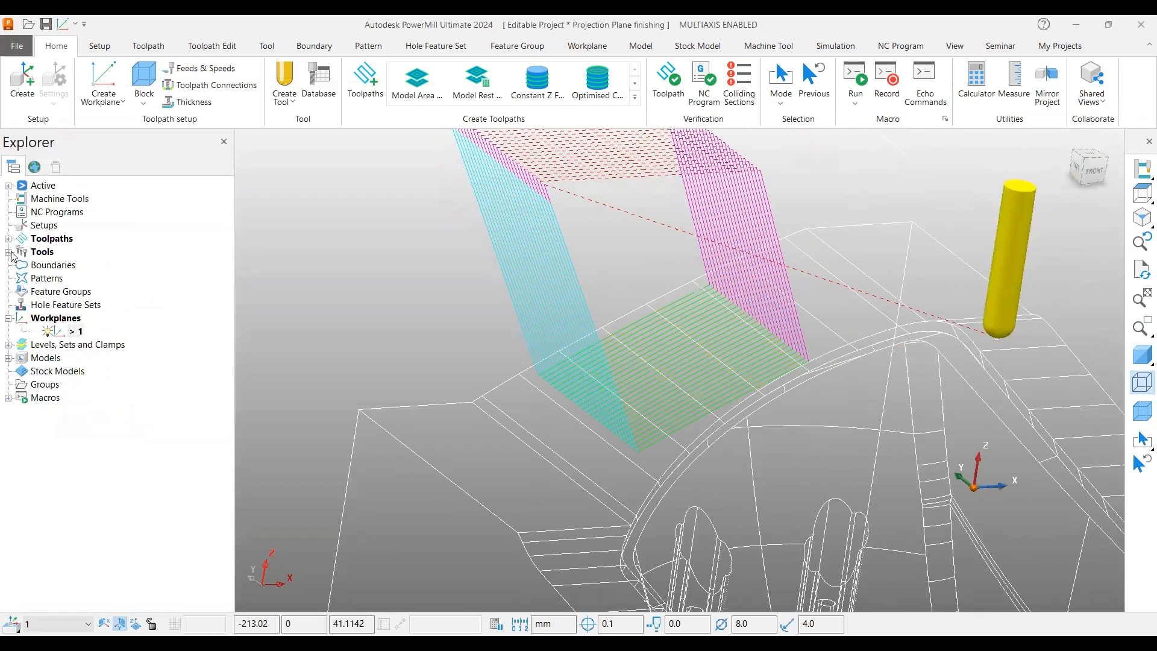
click(52, 239)
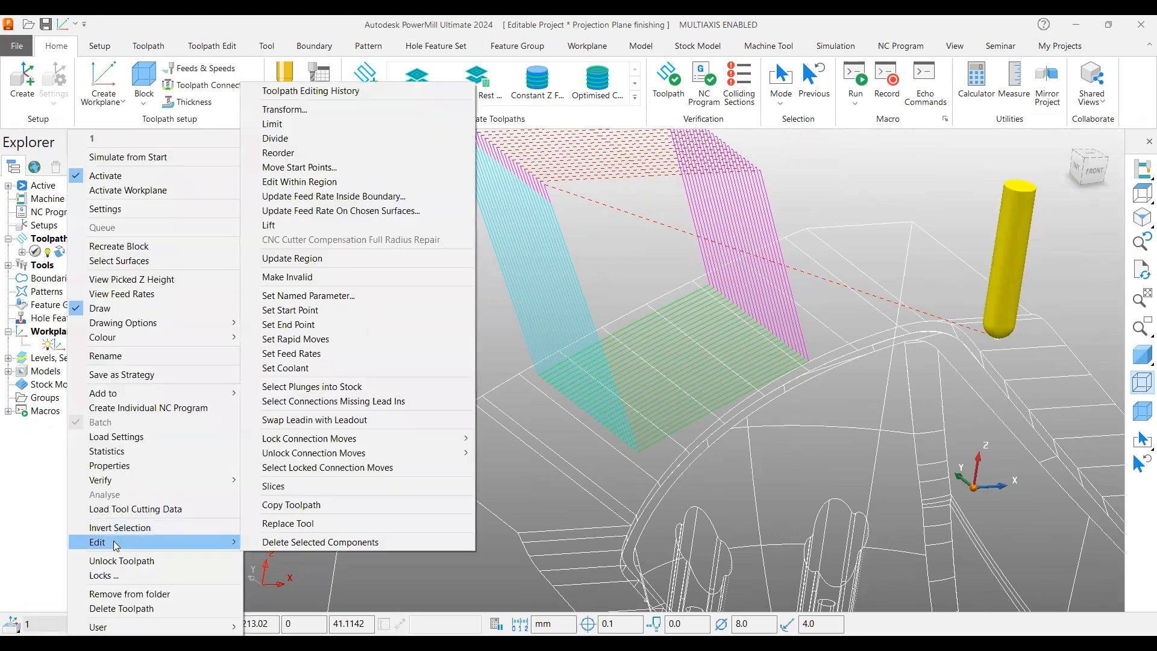
mouse_move(279, 153)
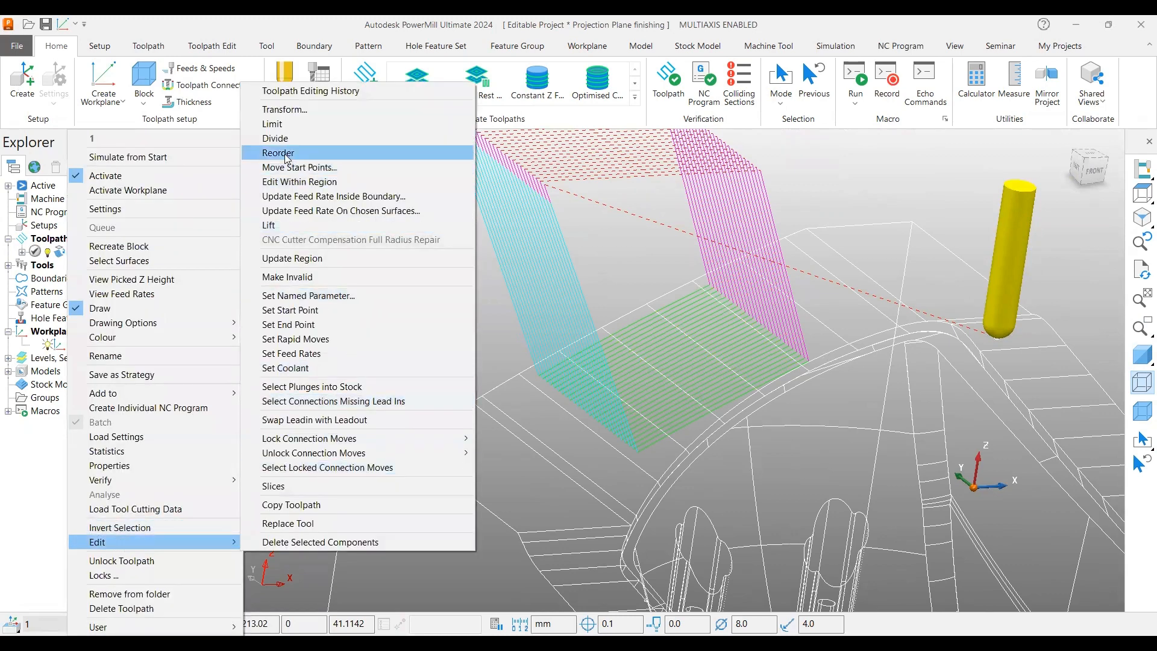
click(279, 153)
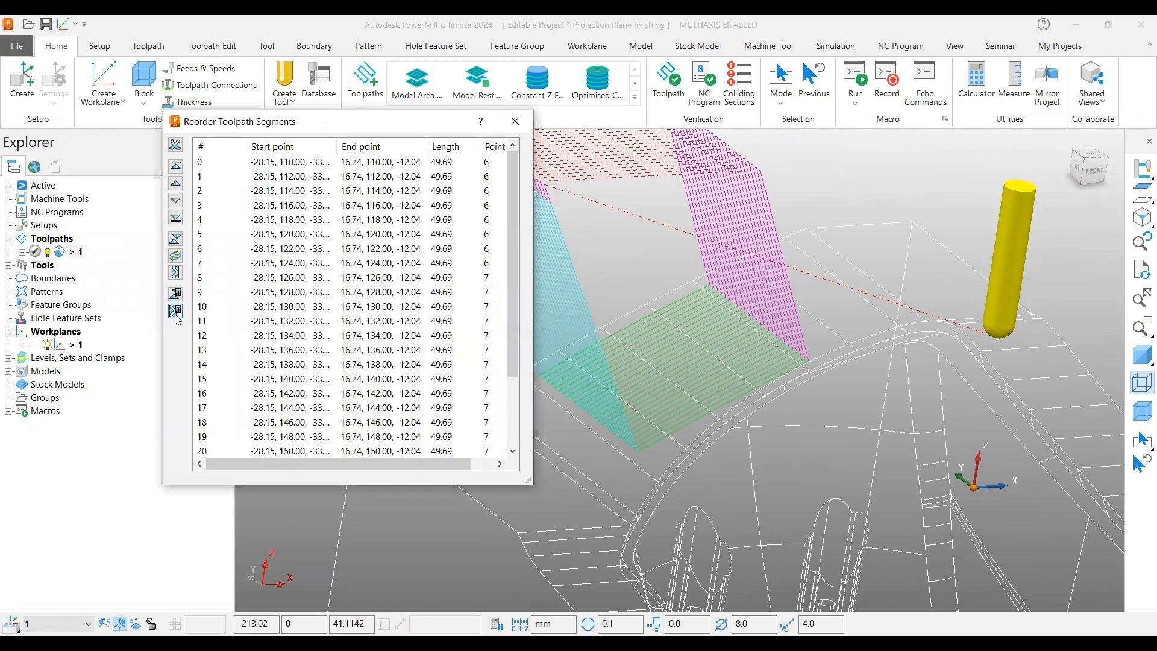
mouse_move(176, 309)
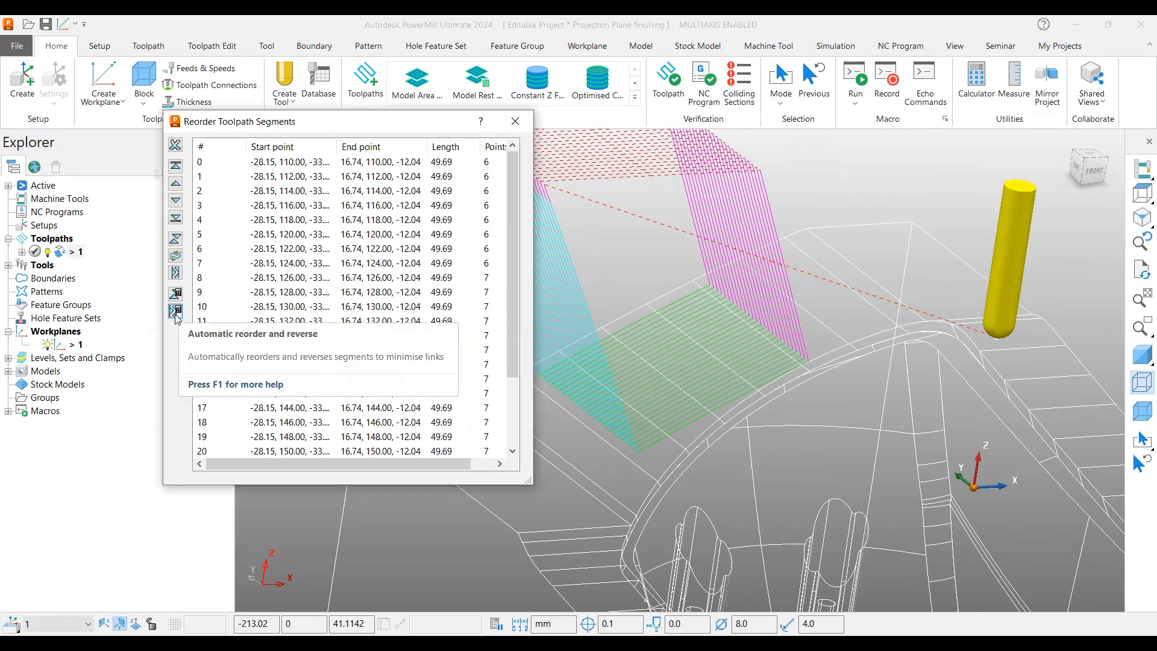
click(175, 309)
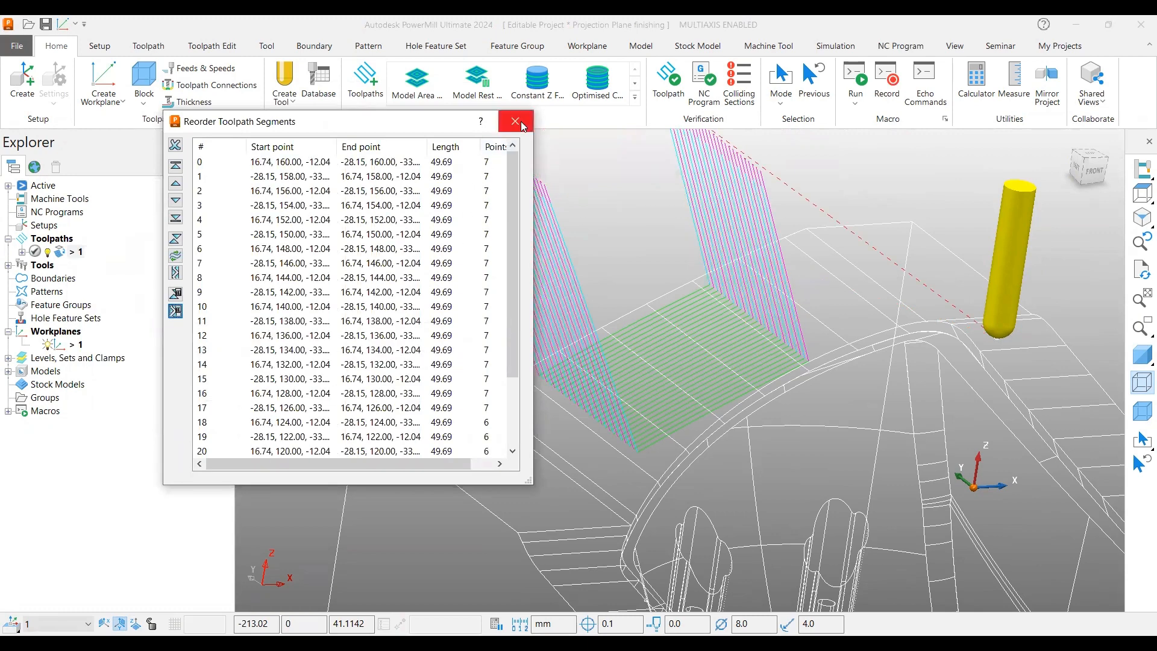
click(514, 121)
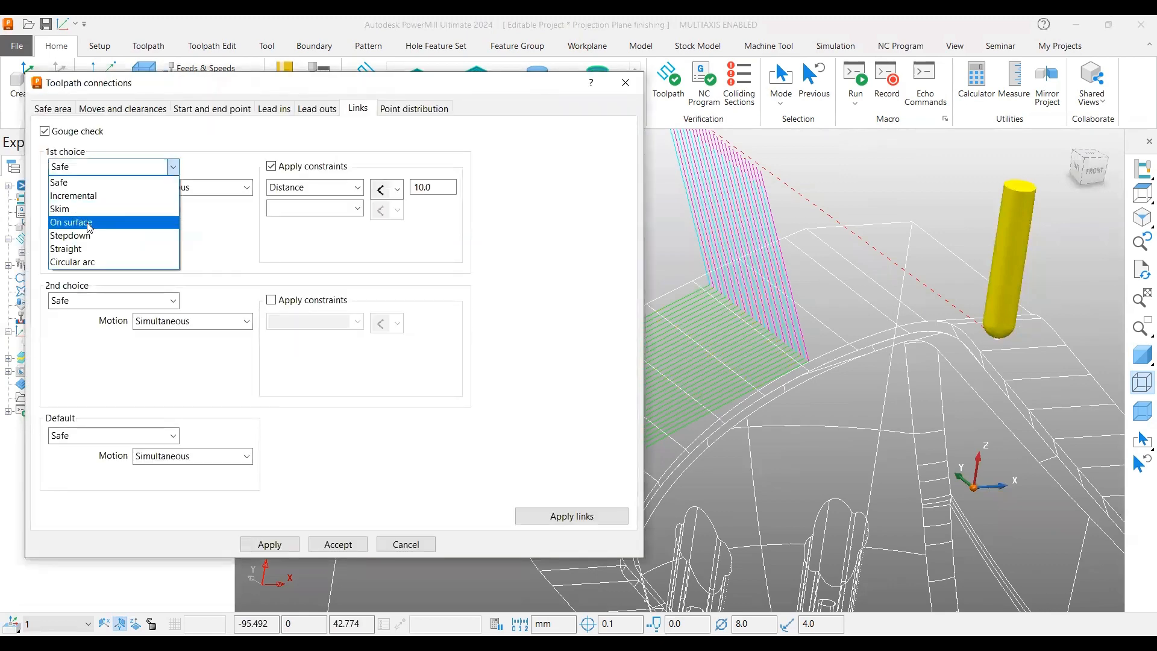
- Set the first link choice to On surface for distances under 3.0, and apply the links
click(72, 222)
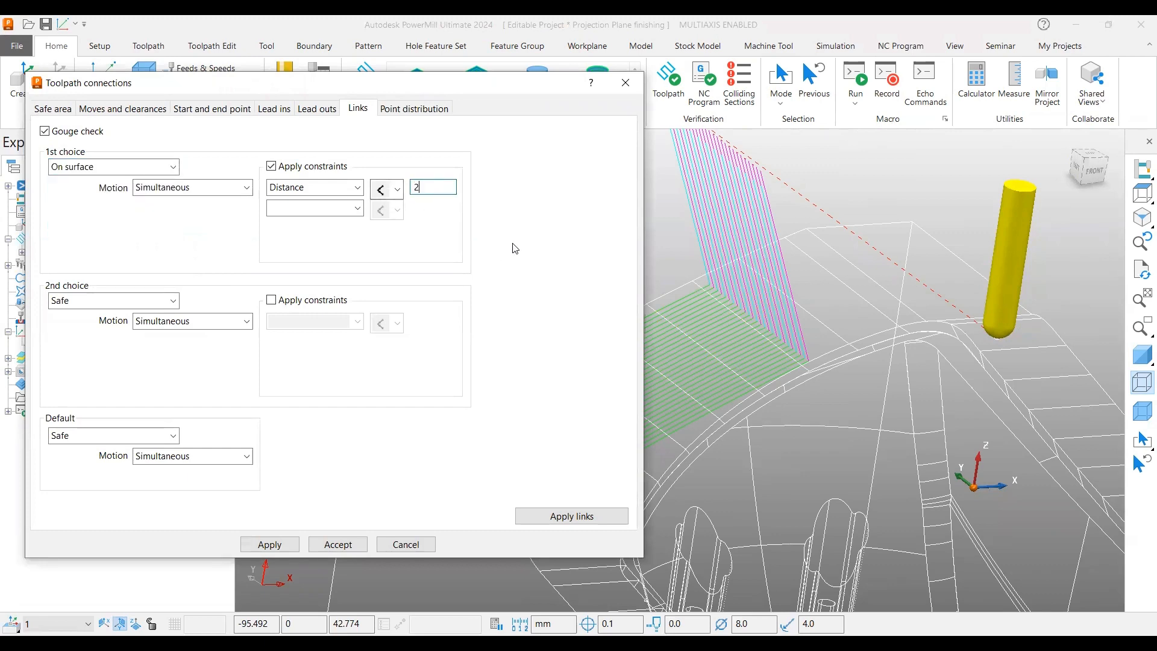
text(3)
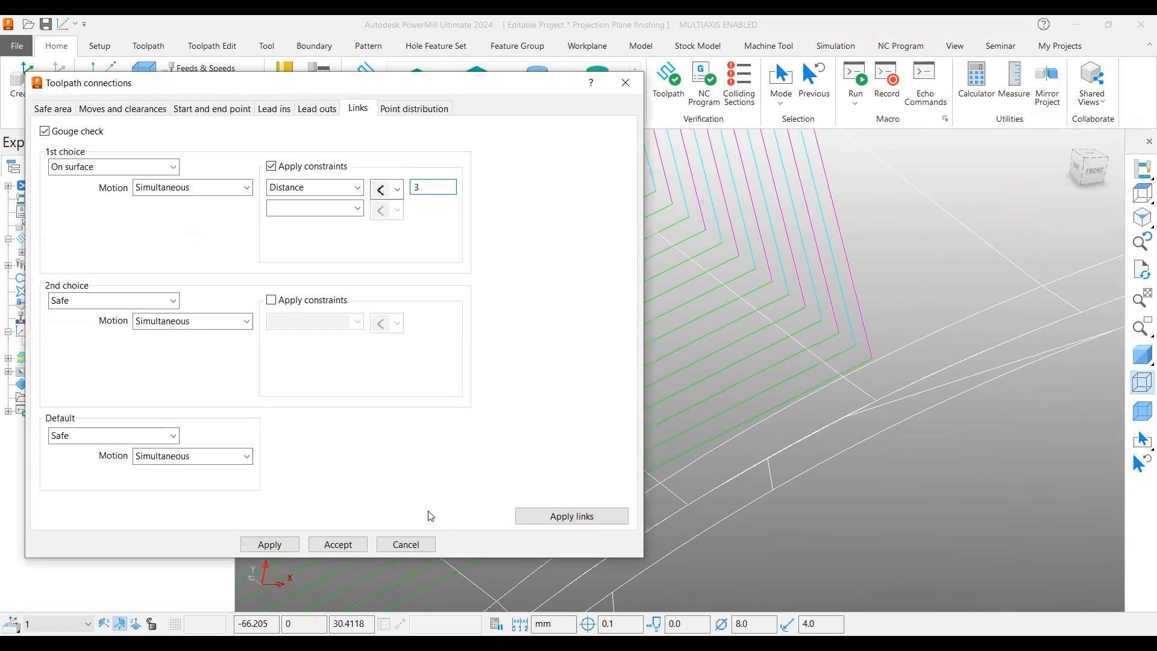
click(269, 548)
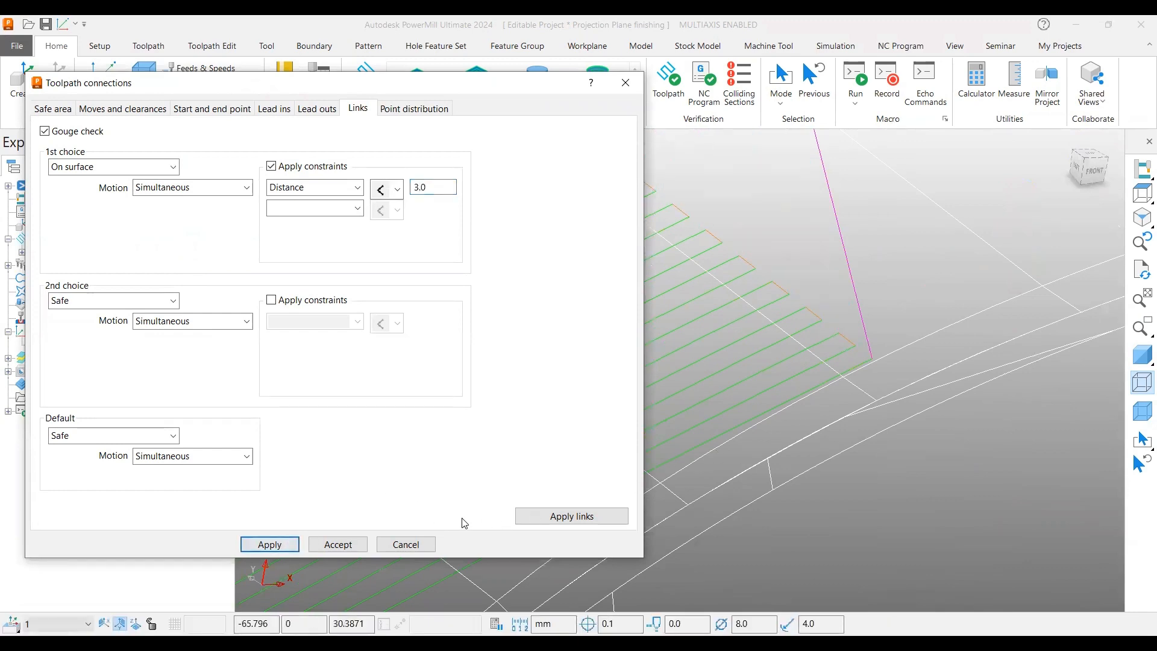
click(338, 545)
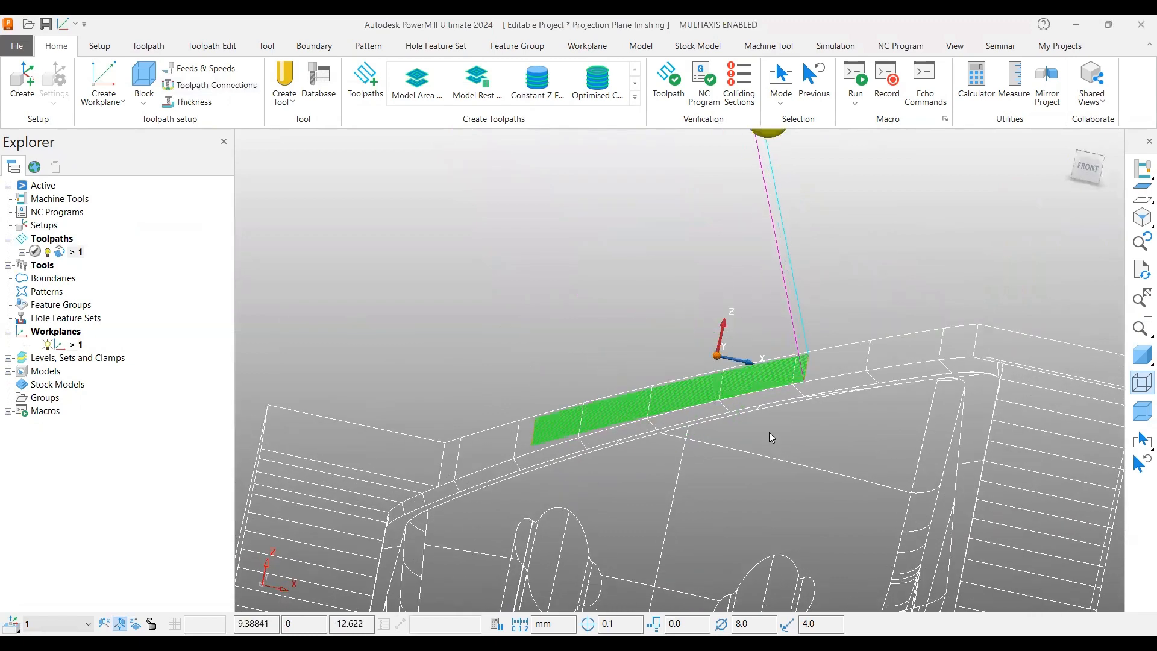
mouse_move(700, 579)
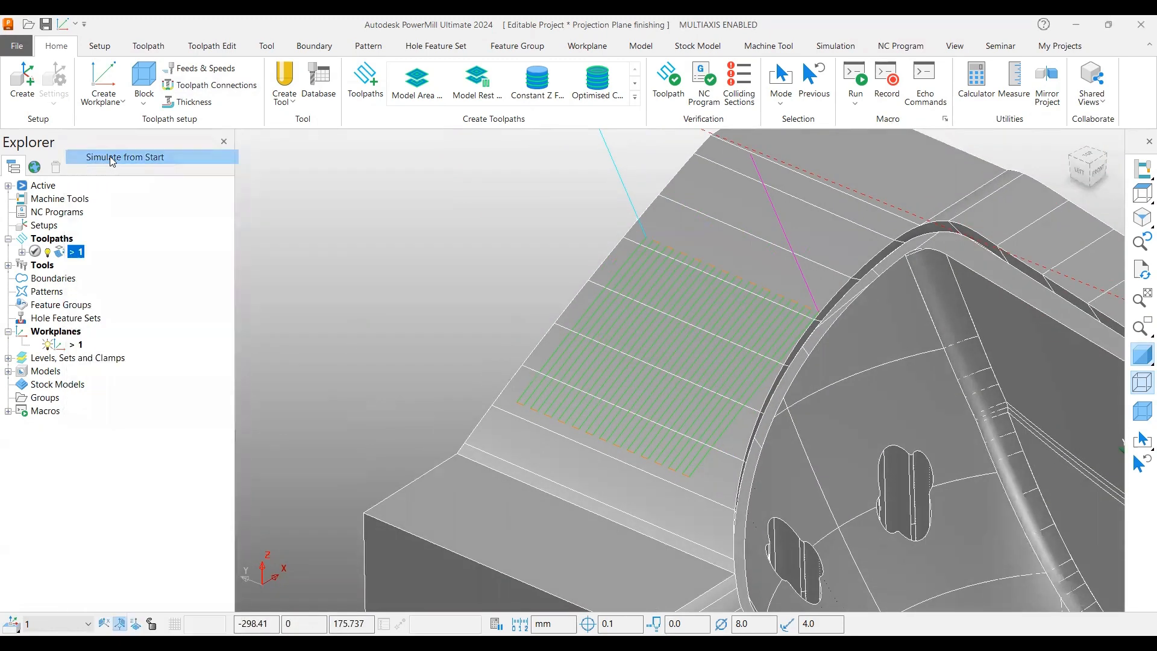
- Simulate toolpath 1 from the start and play it through to the end
click(125, 158)
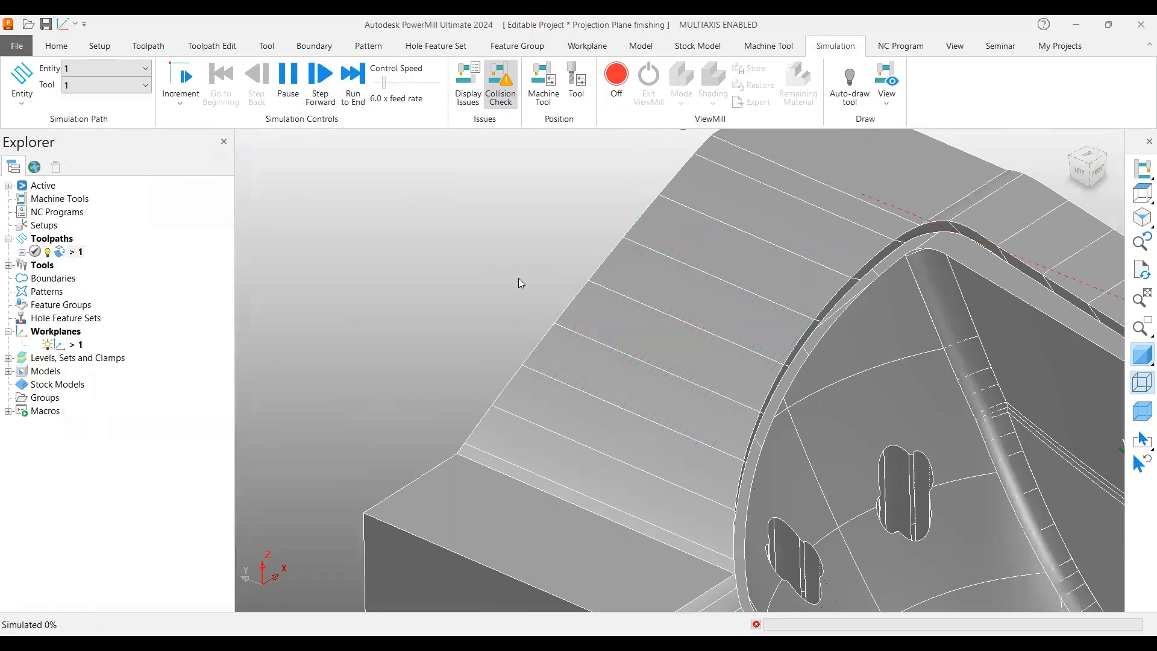
click(319, 83)
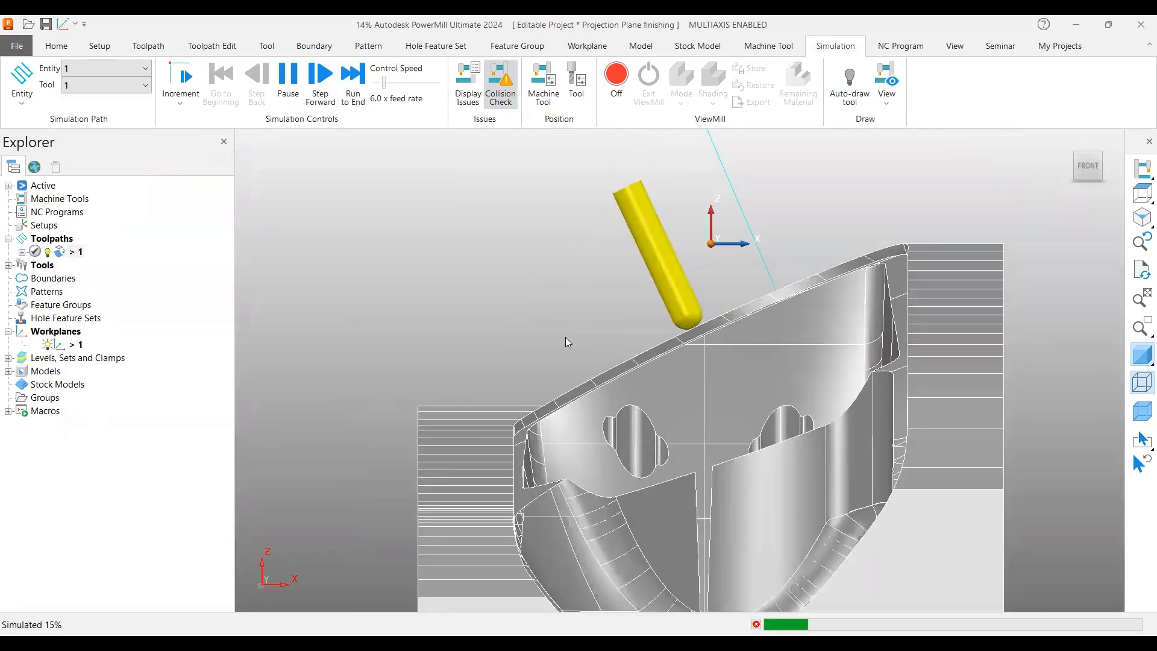
click(320, 81)
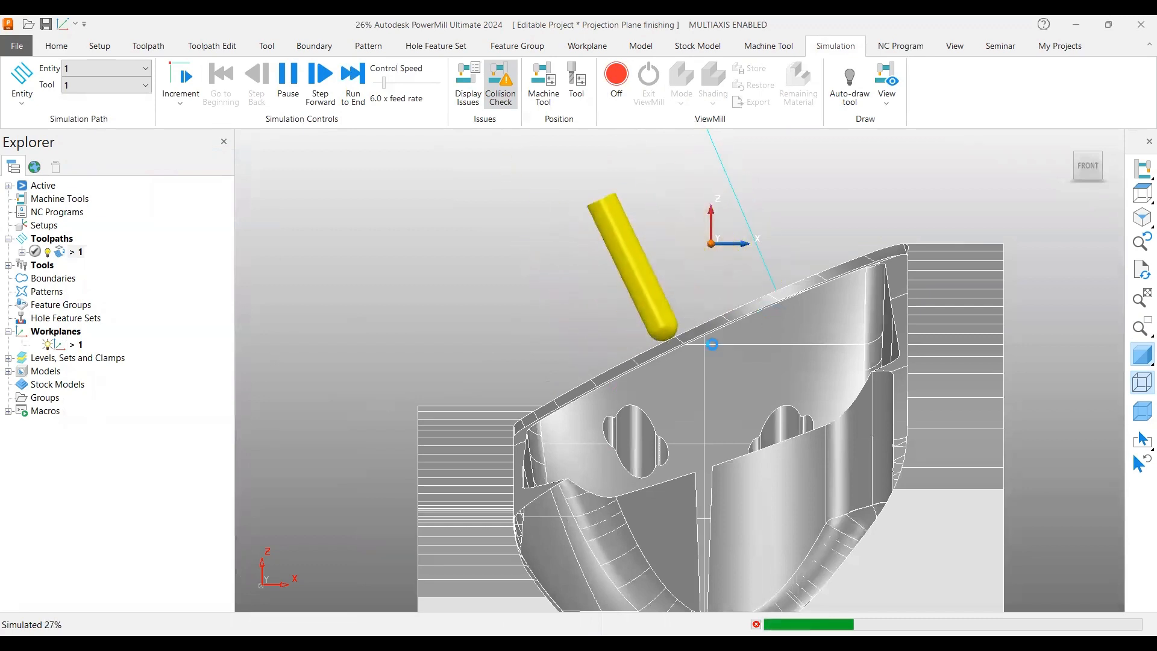
click(320, 83)
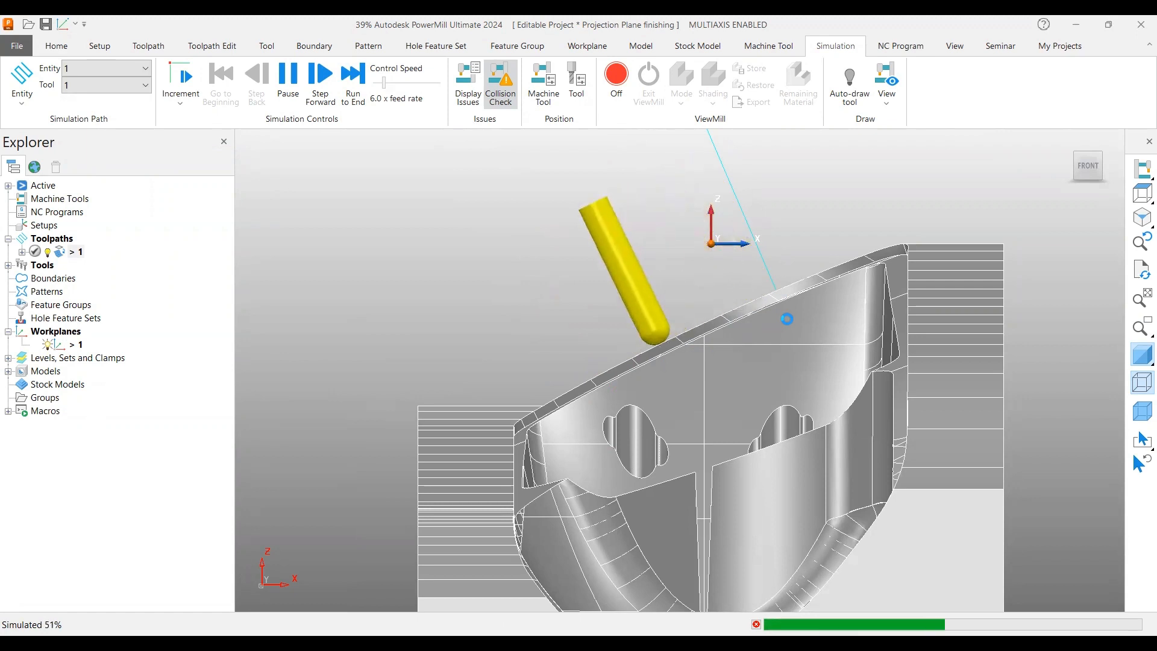
click(288, 81)
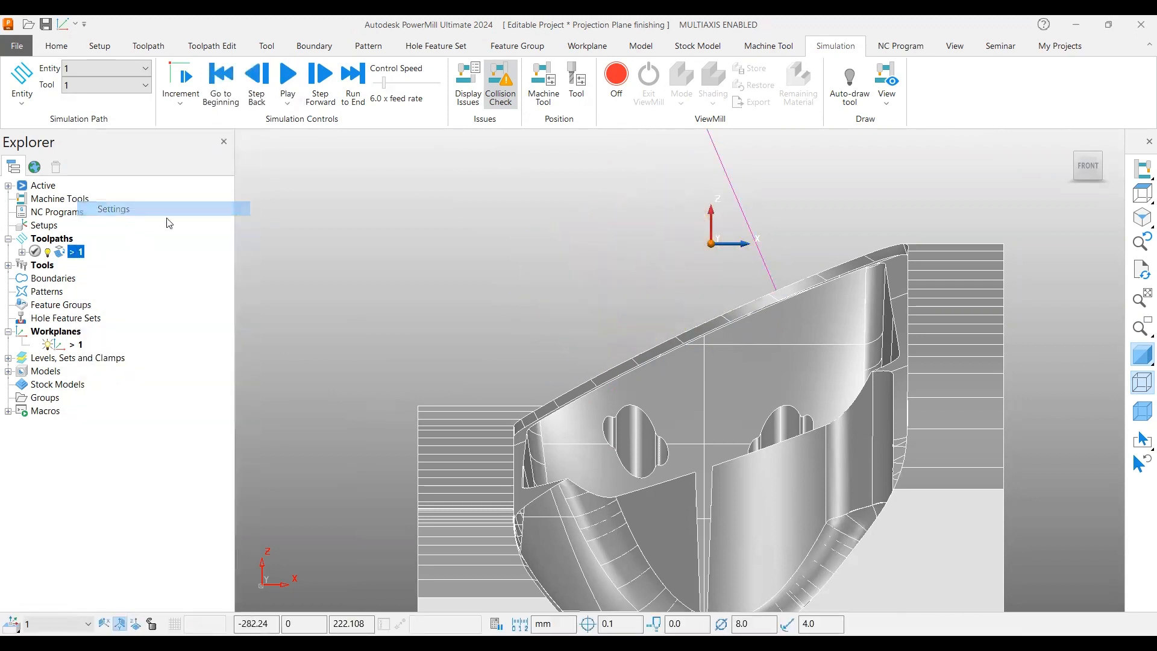
click(112, 209)
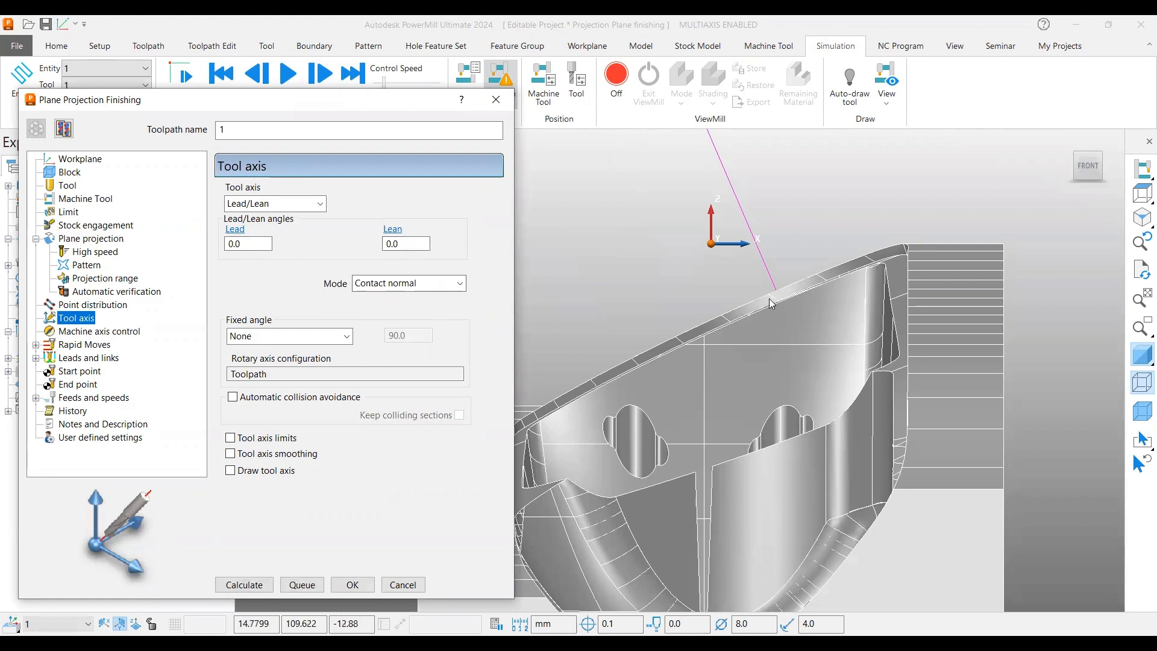
mouse_move(632, 397)
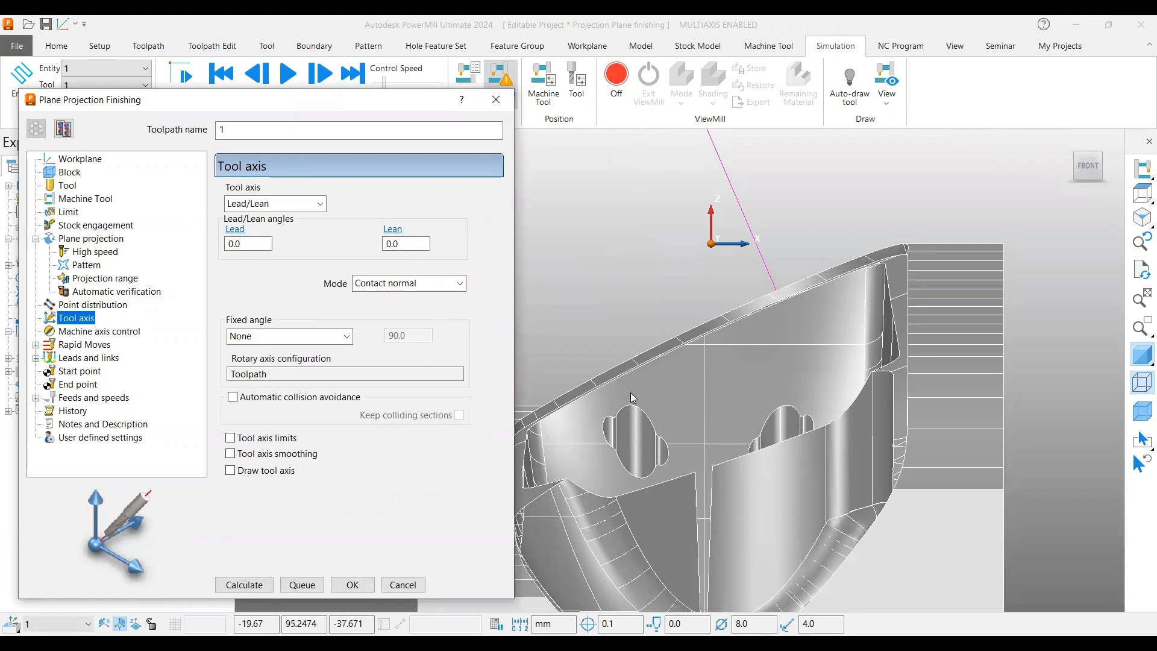
mouse_move(593, 397)
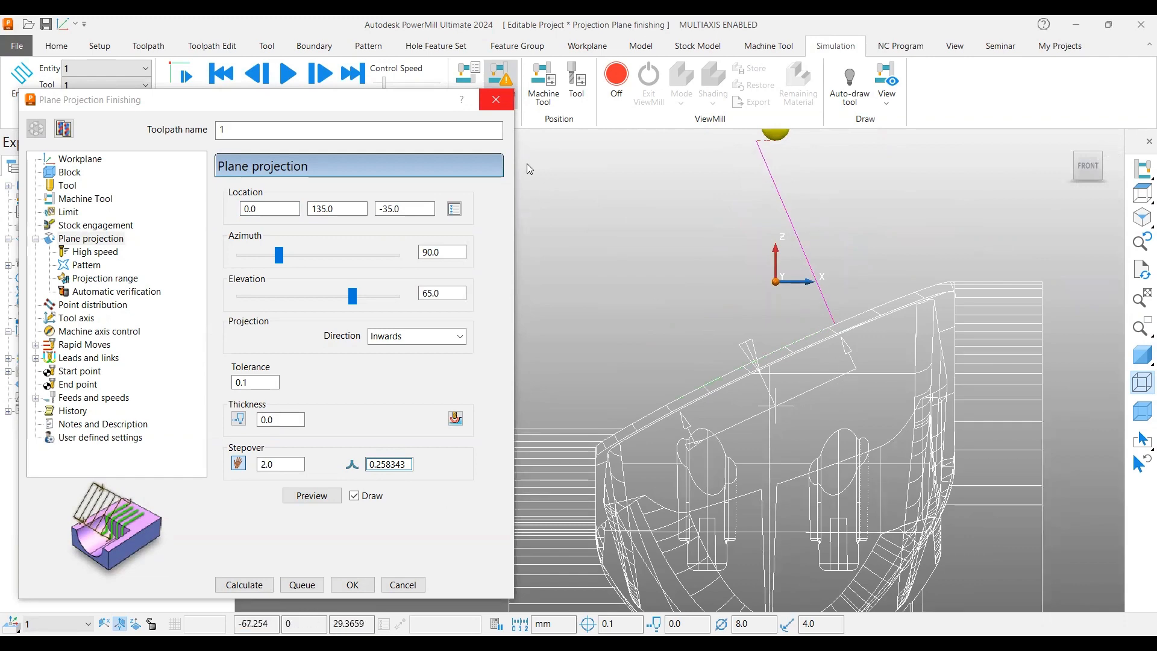
click(352, 585)
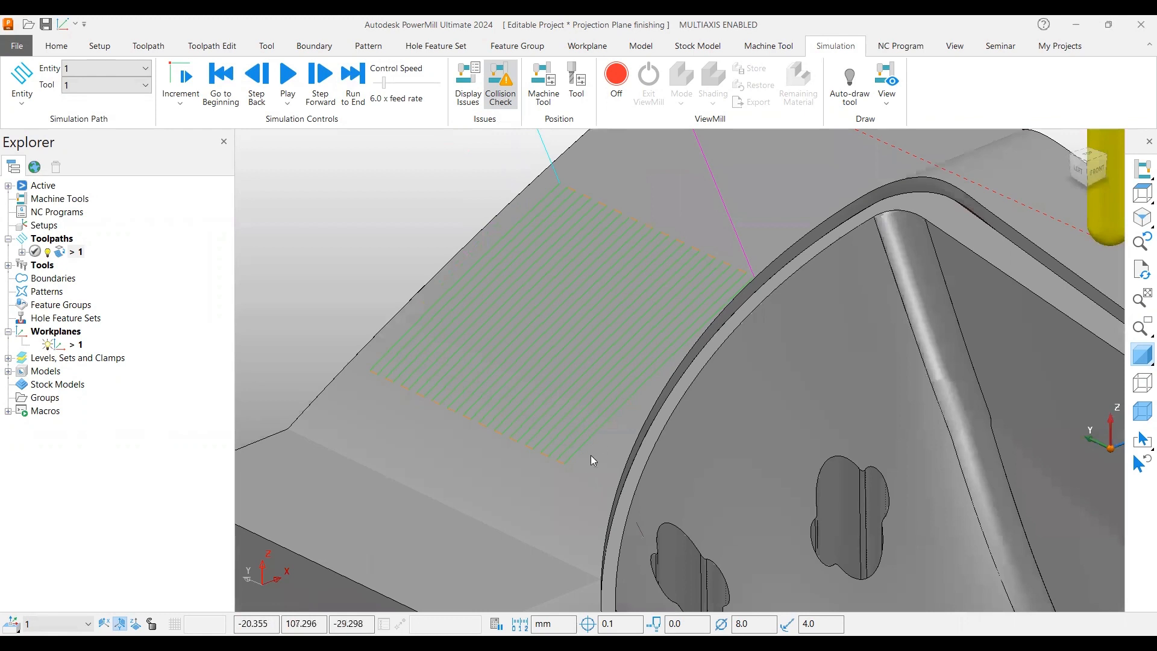
mouse_move(591, 194)
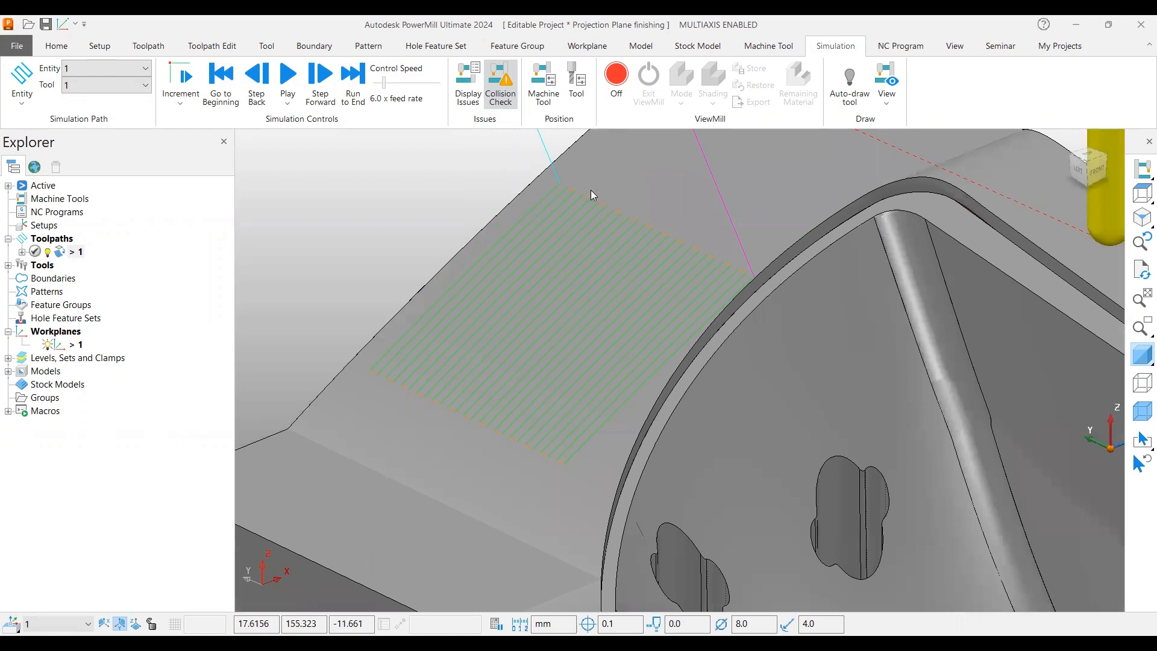
mouse_move(594, 441)
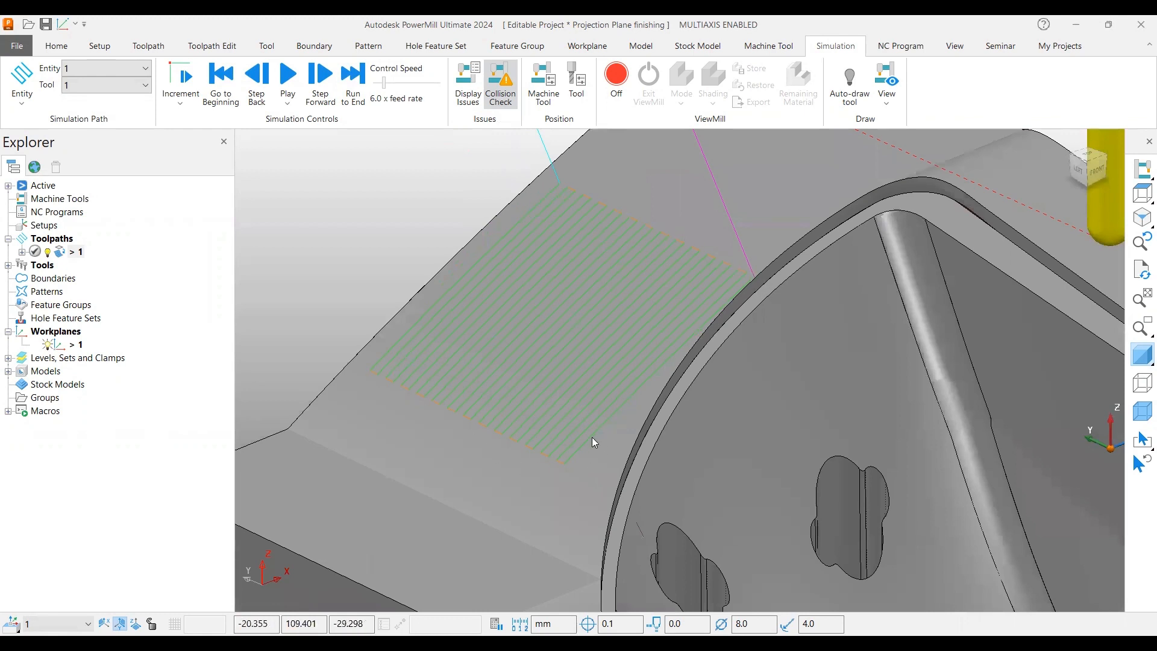
mouse_move(470, 277)
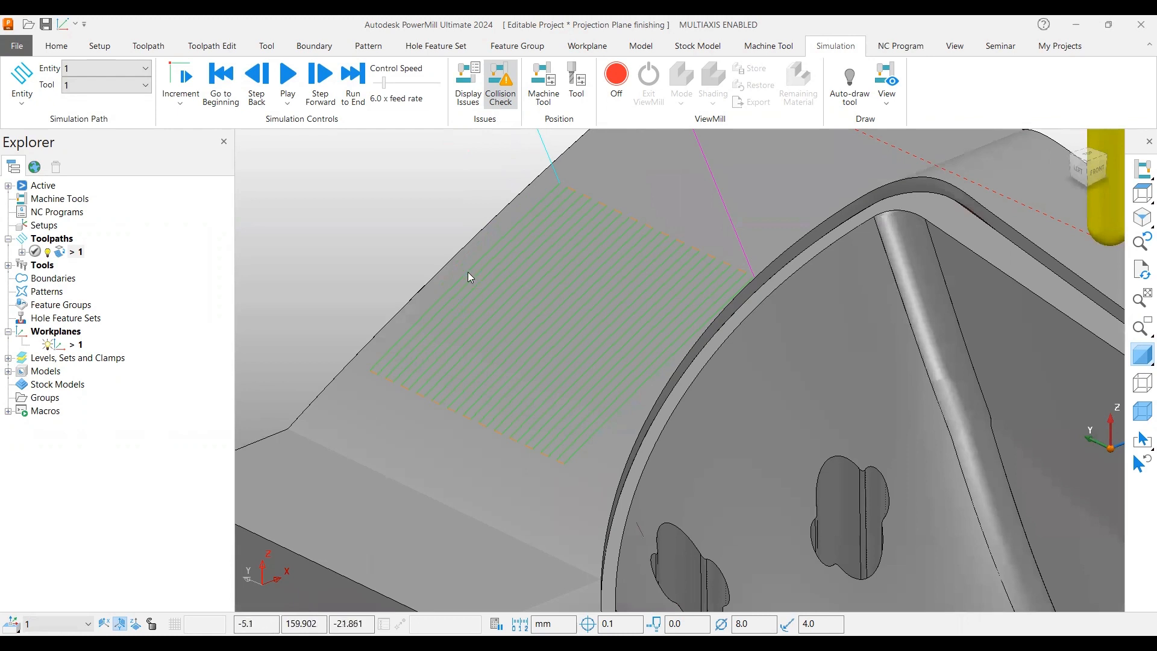
mouse_move(655, 306)
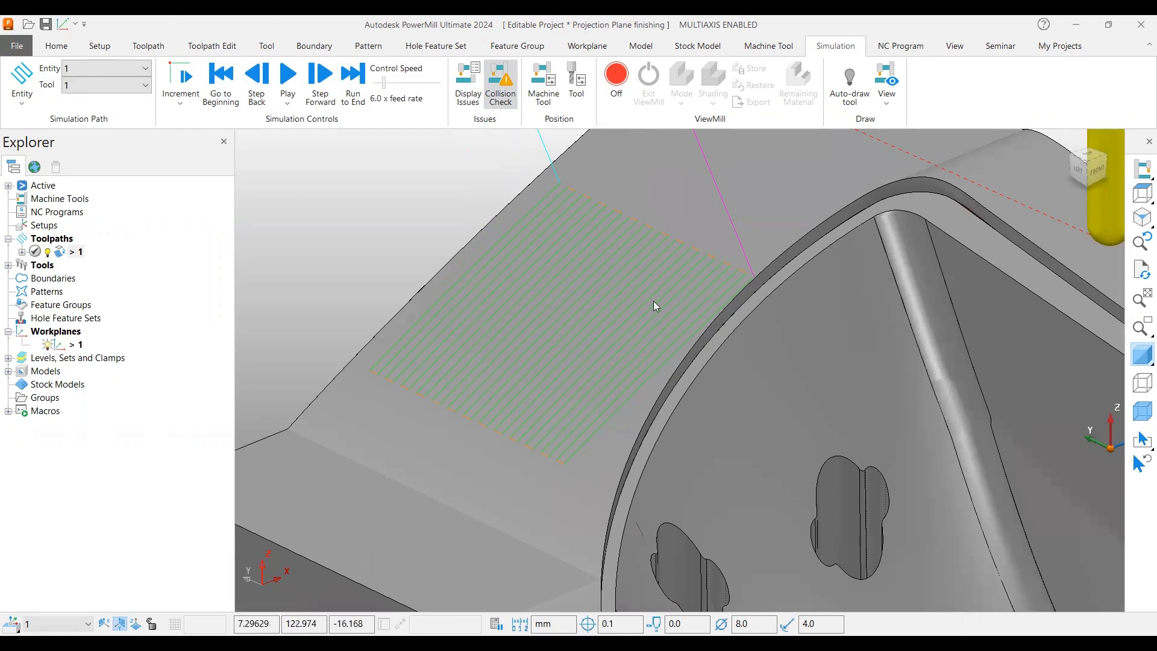